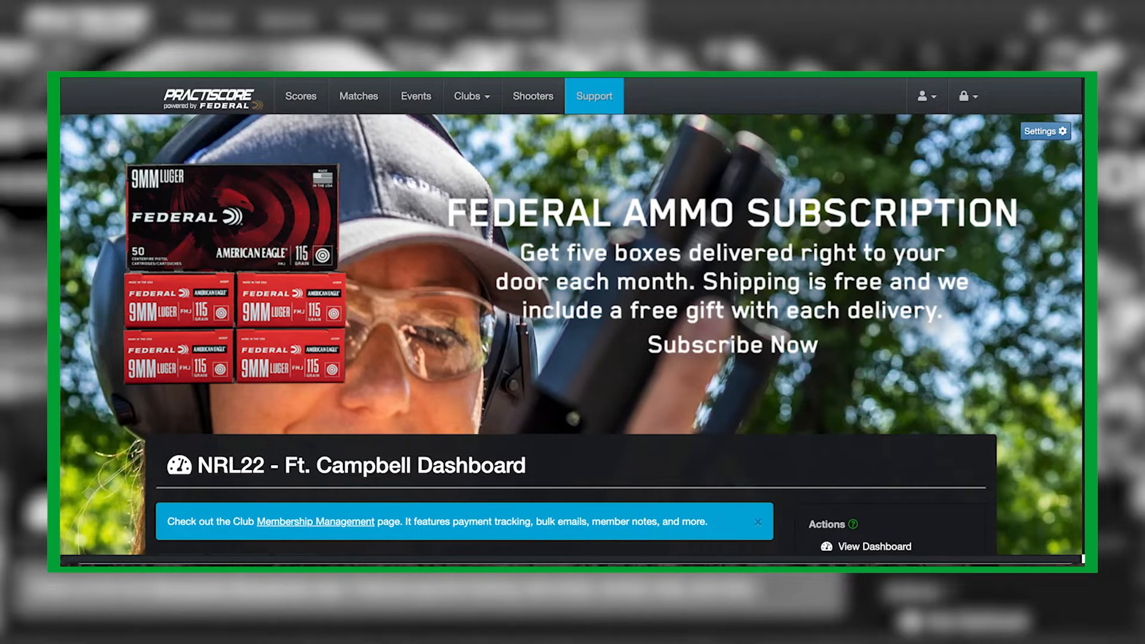
Open Edit Schedules/Squads from the Test Match Manage dropdown under Upcoming Matches.
scroll(down, 3)
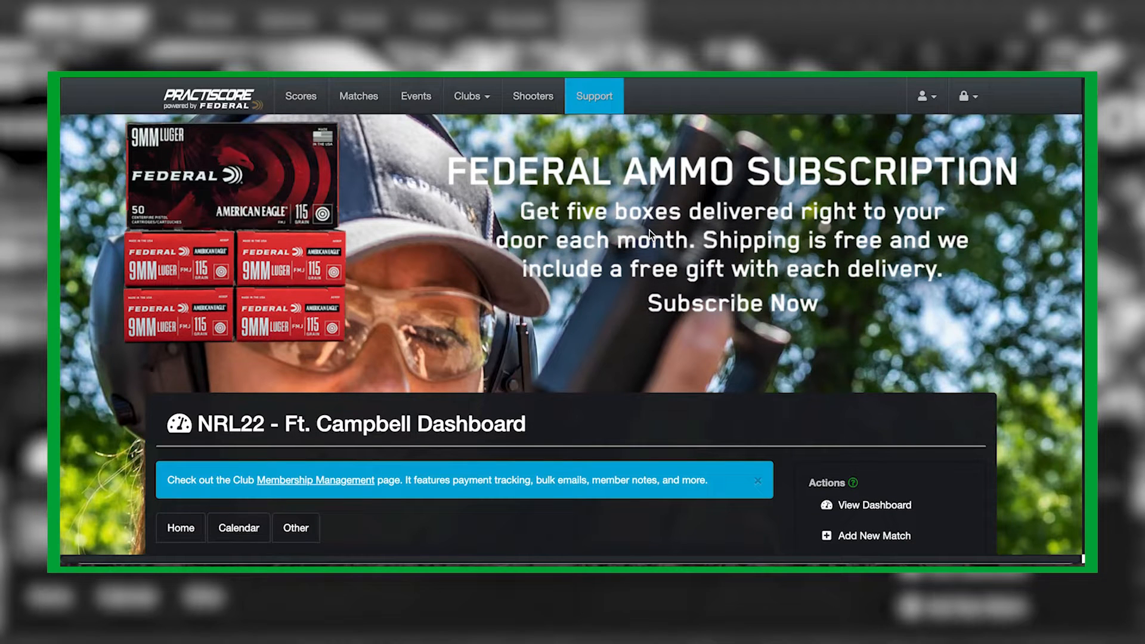
mouse_move(472, 102)
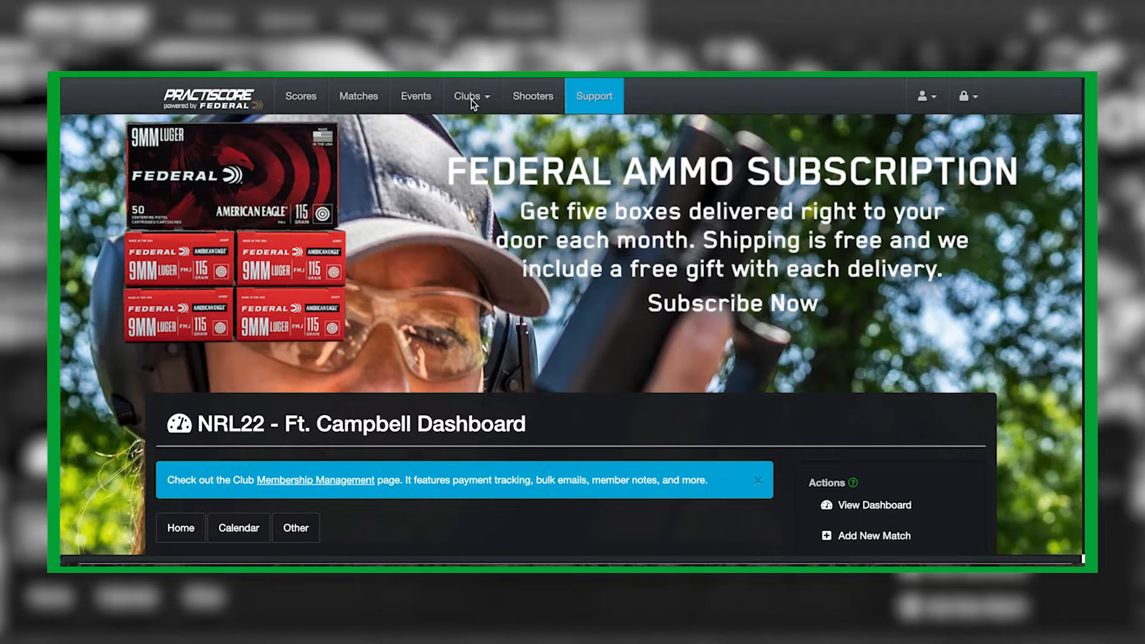
click(468, 95)
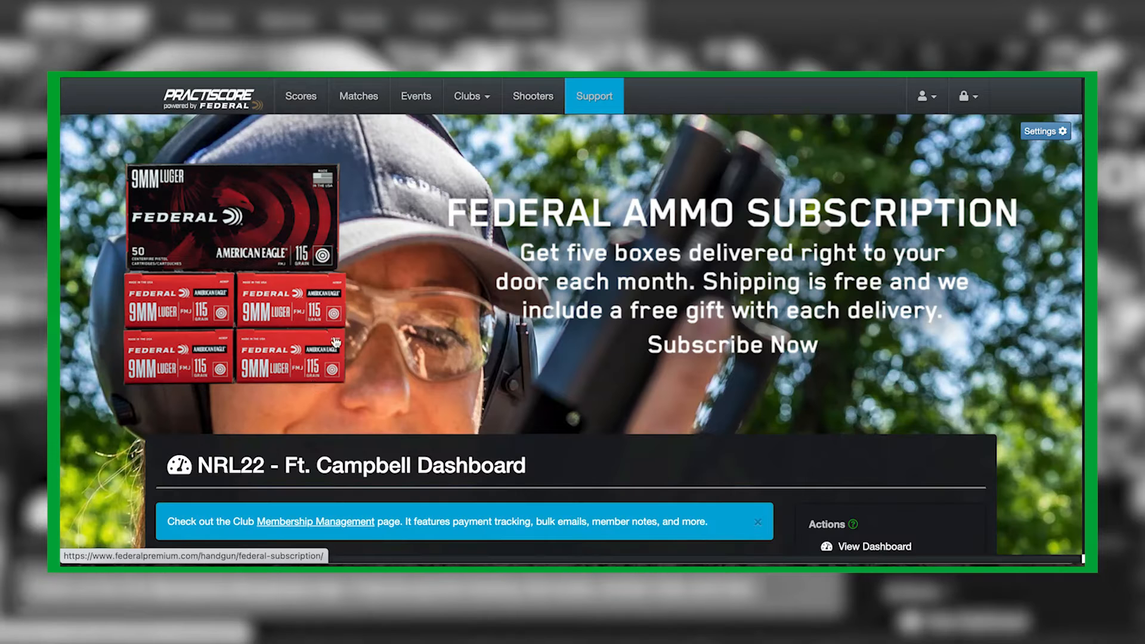
scroll(down, 3)
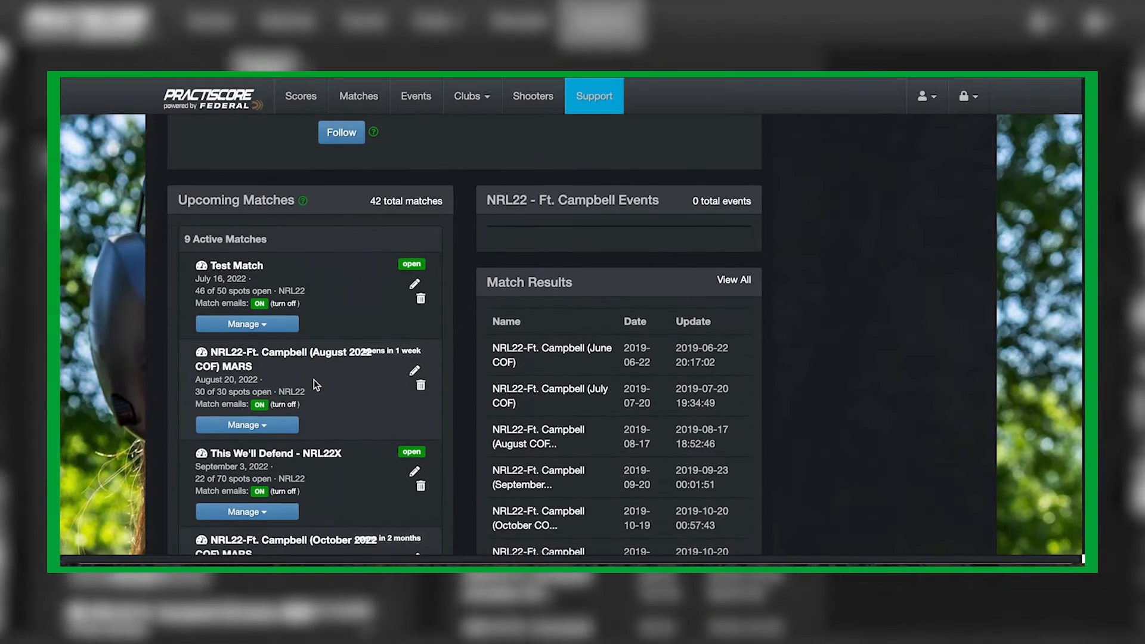
click(247, 323)
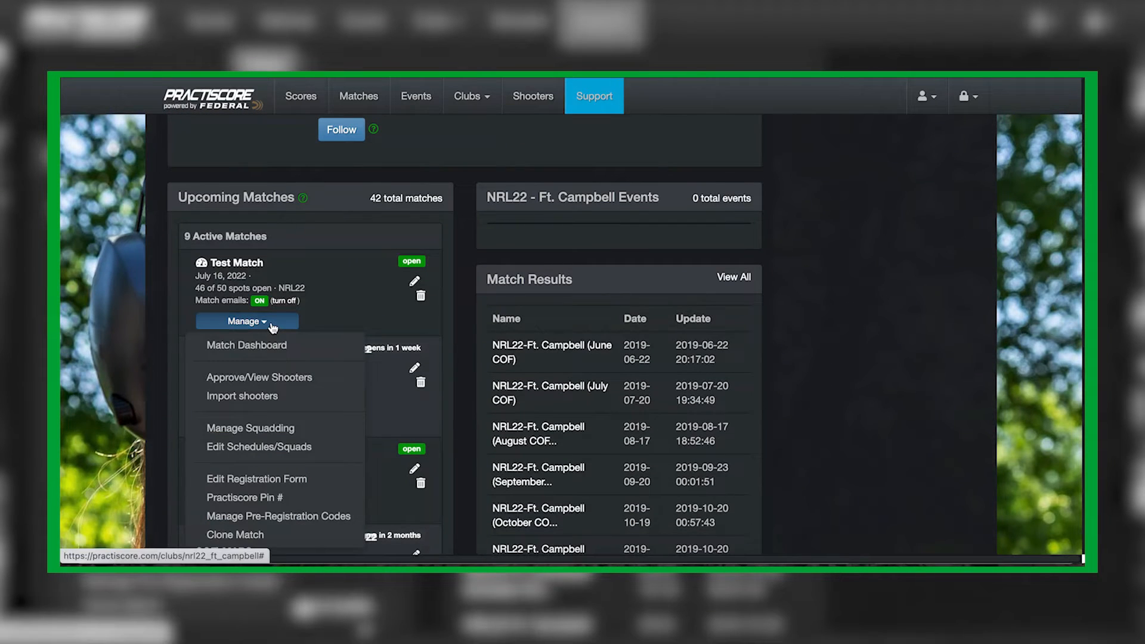
mouse_move(258, 446)
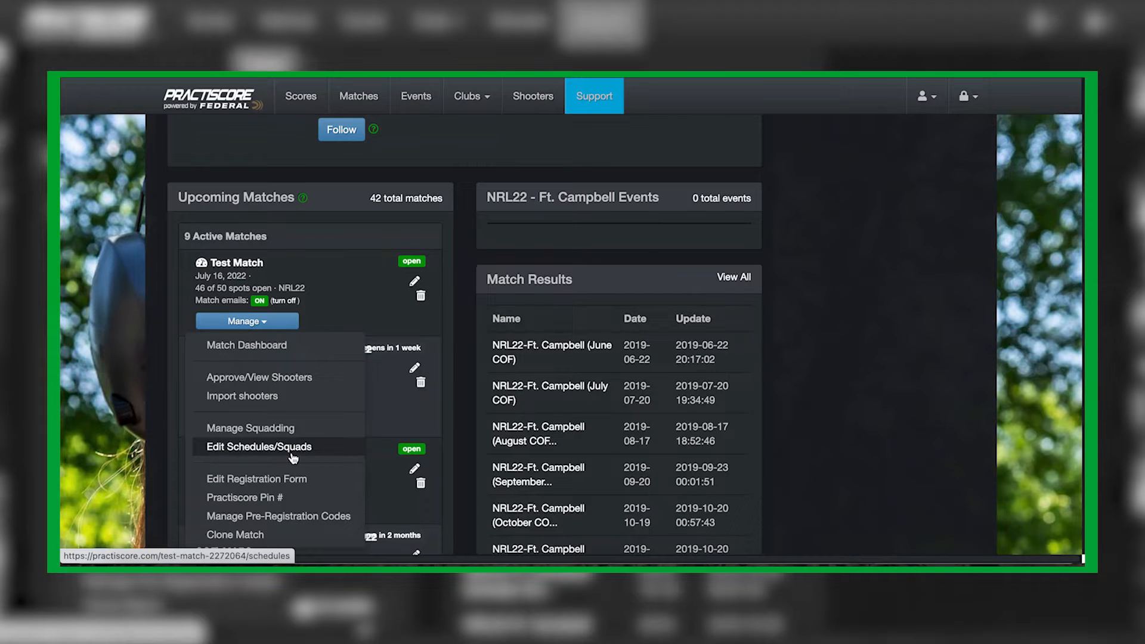
mouse_move(296, 451)
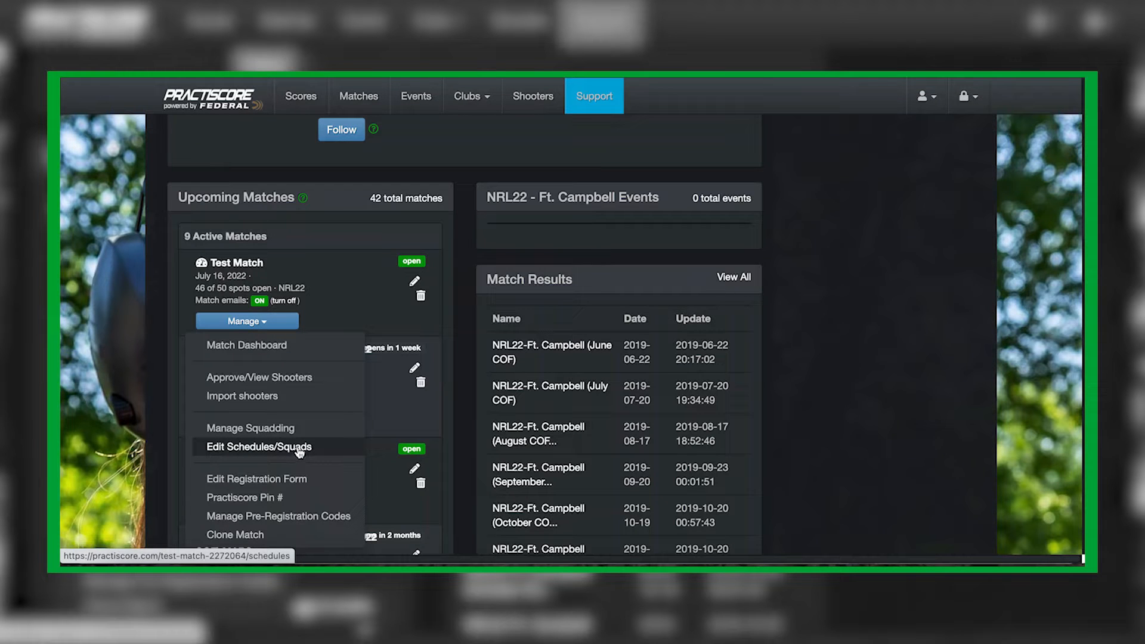
click(258, 446)
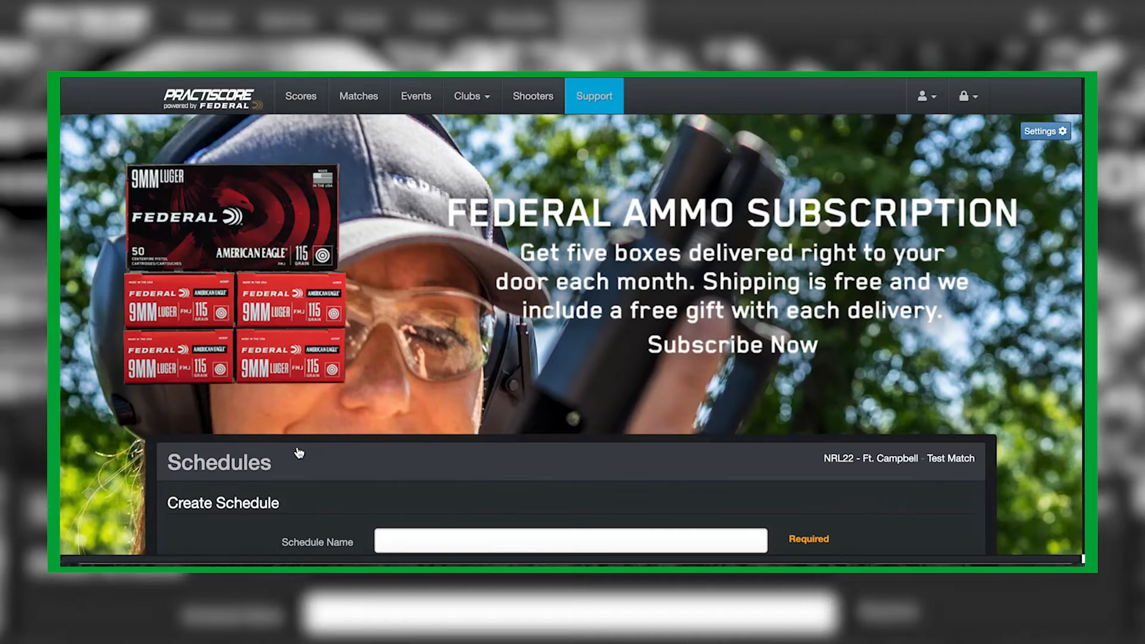
Enter schedule name Squad, 10 squads, starting squad number 1 and squad size 10.
scroll(down, 3)
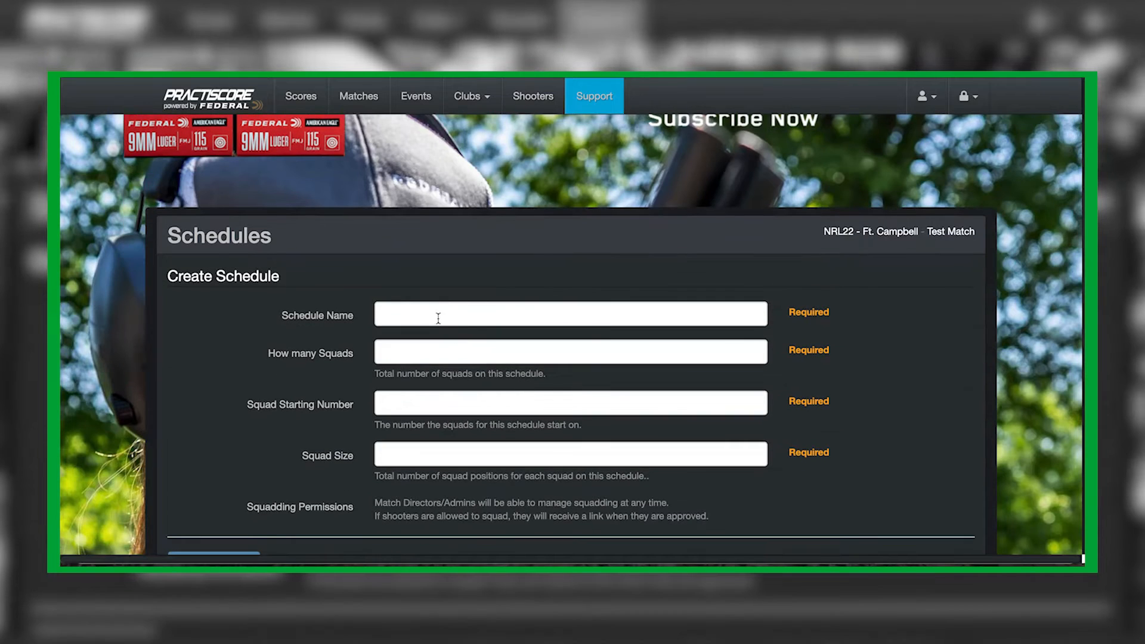
click(570, 315)
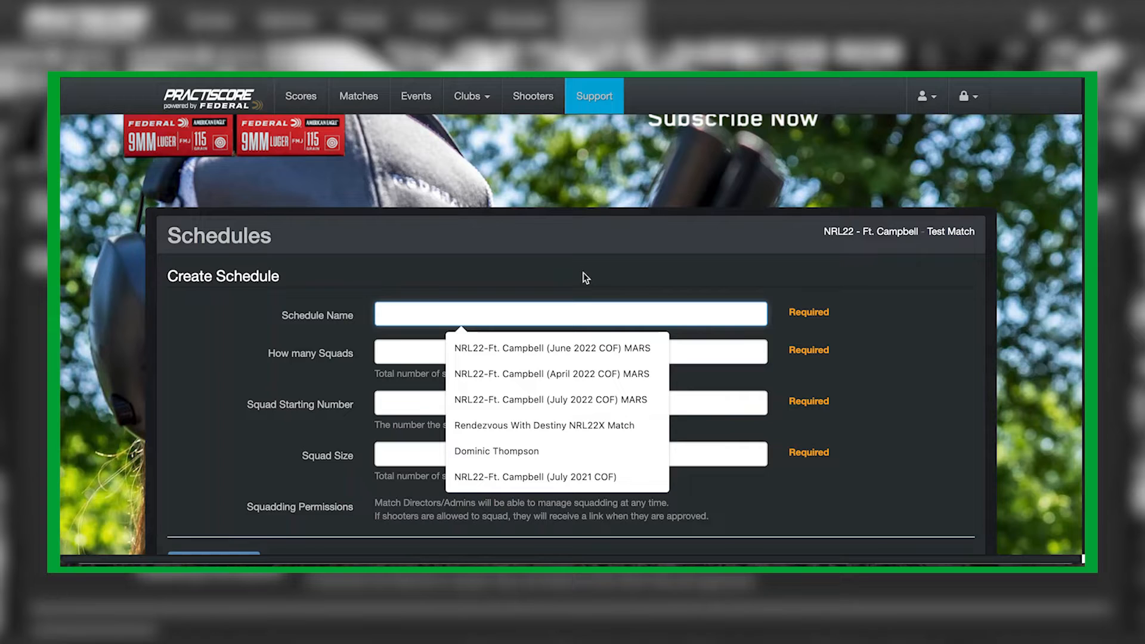
text(Squad)
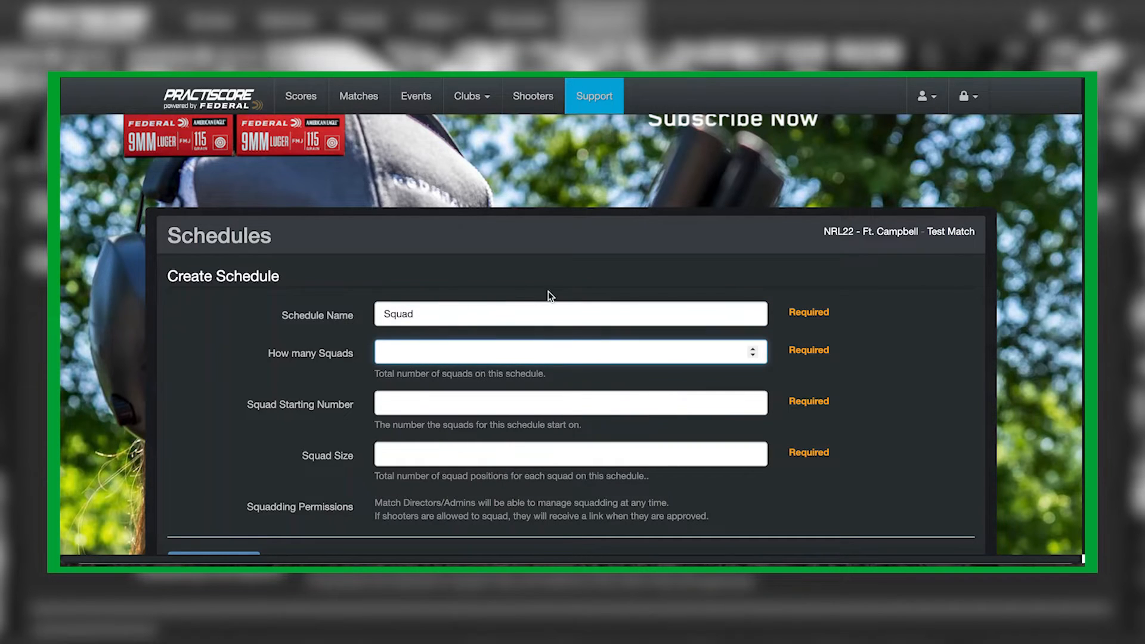
mouse_move(651, 277)
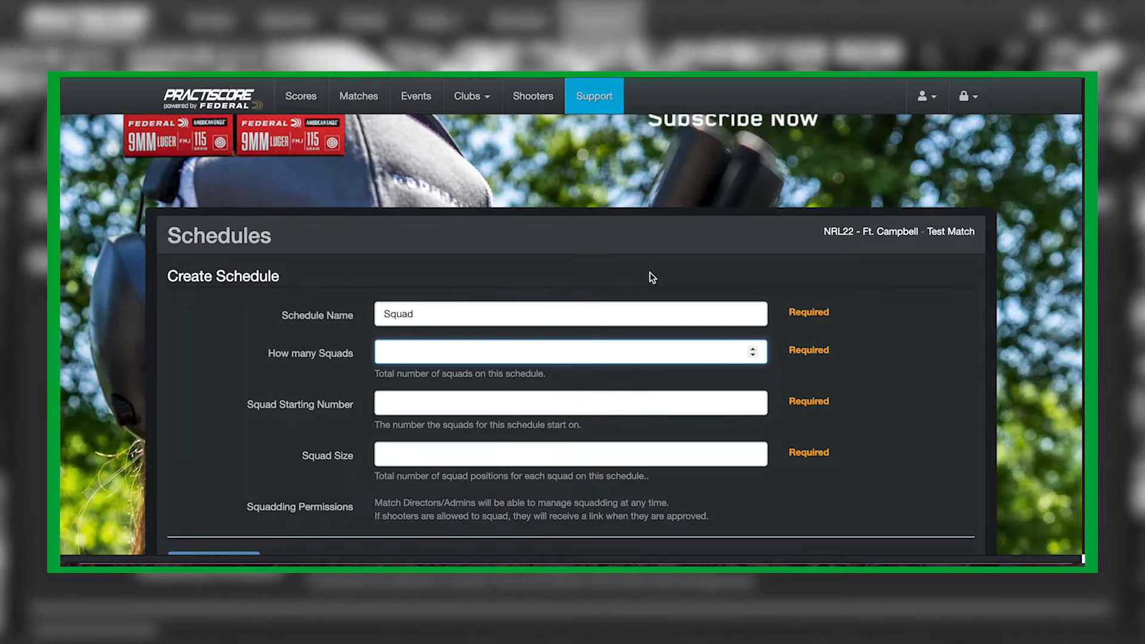
text(10)
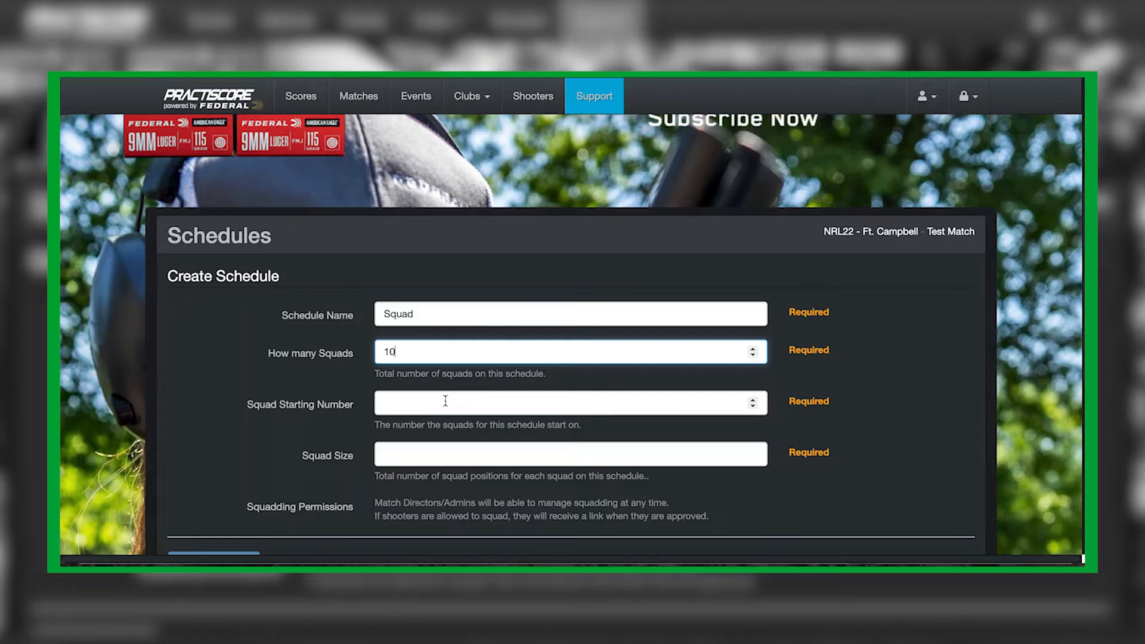
click(570, 402)
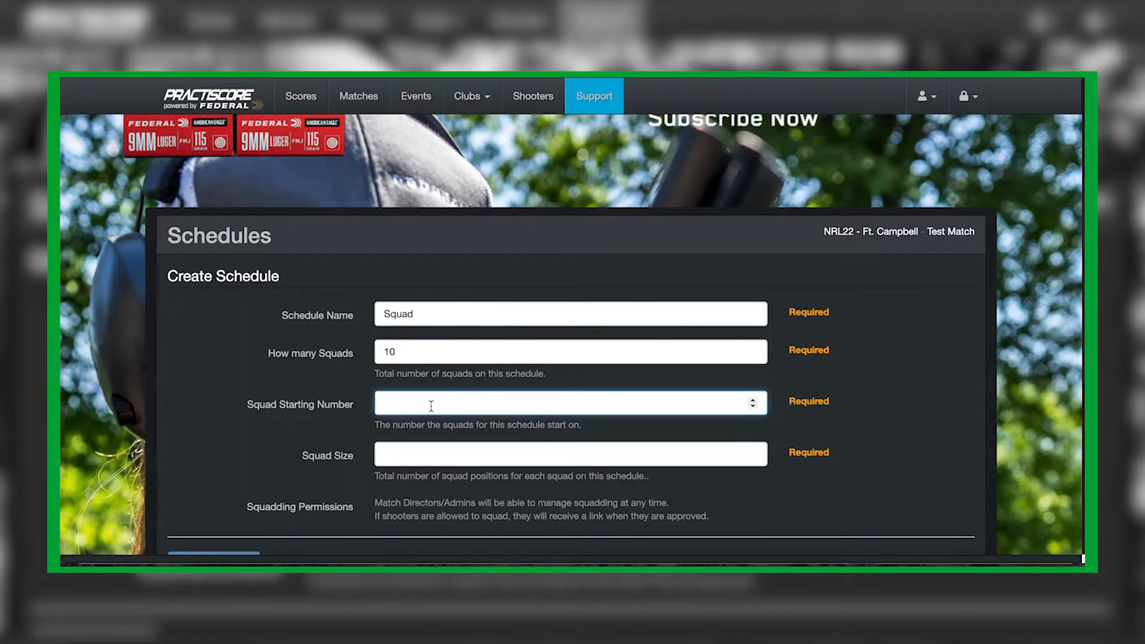
text(1)
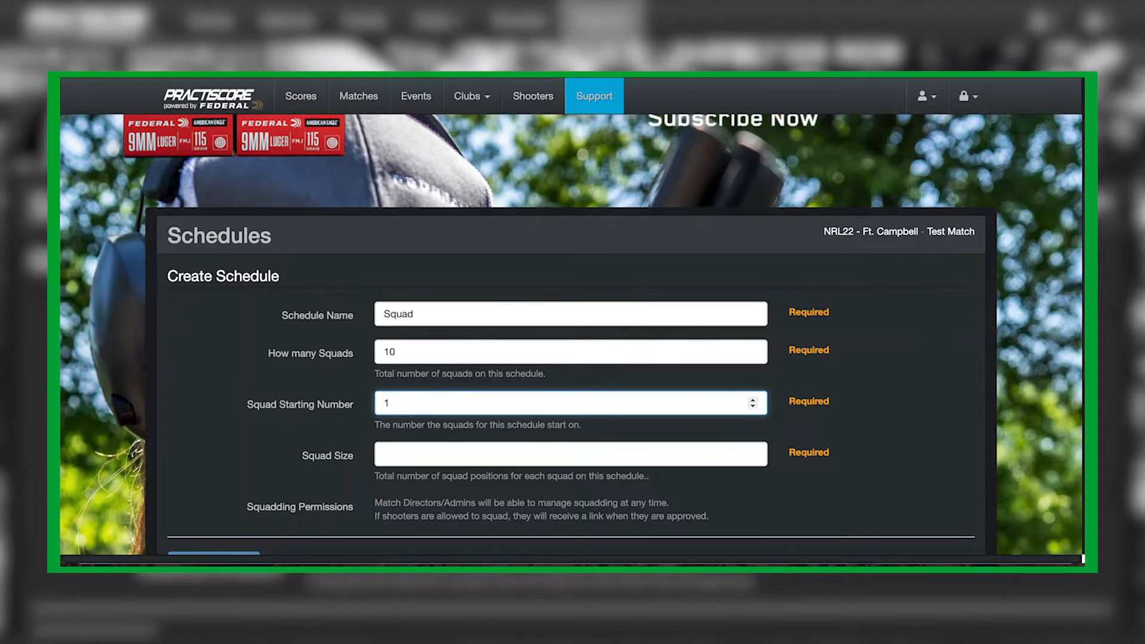
click(569, 453)
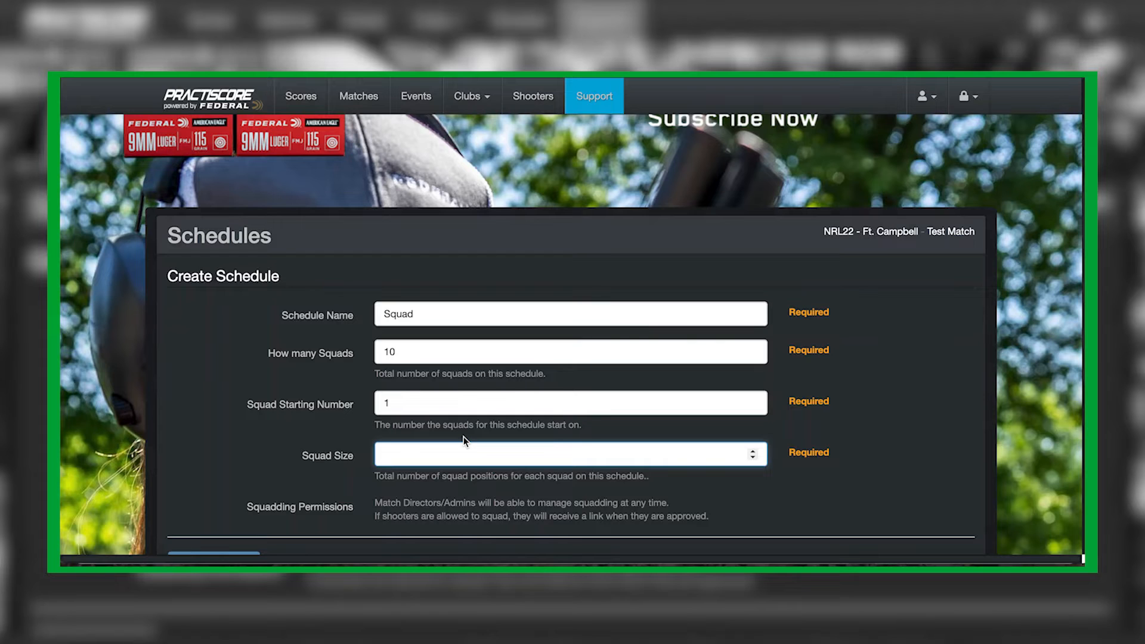
text(10)
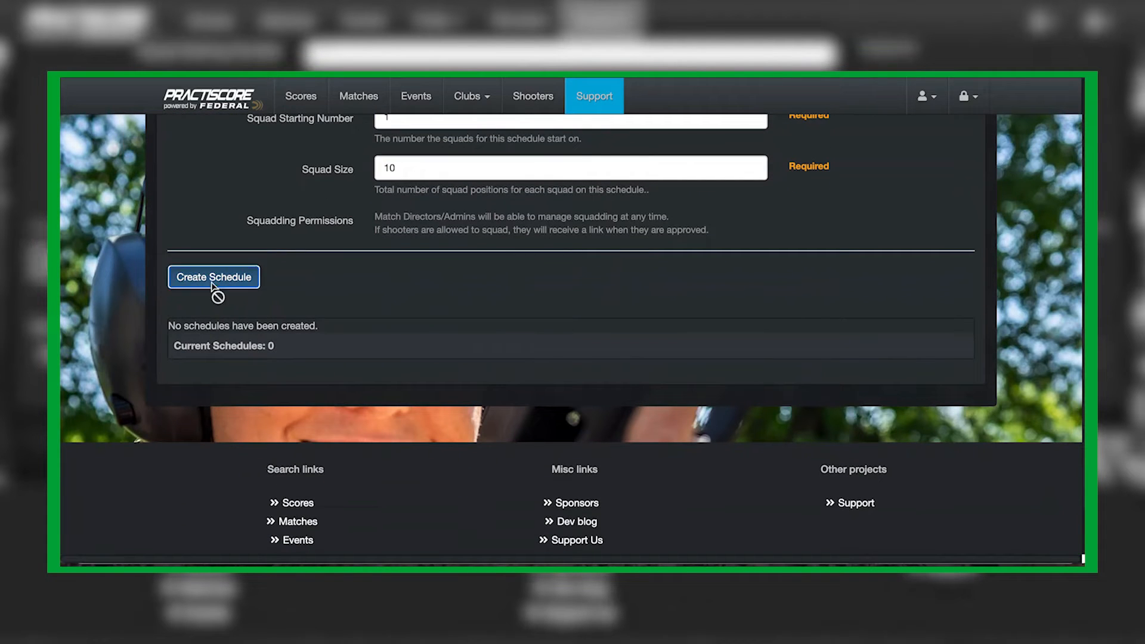
Create the Squad schedule with squads 1–5, then go to the NRL22 - Ft. Campbell club page.
click(214, 276)
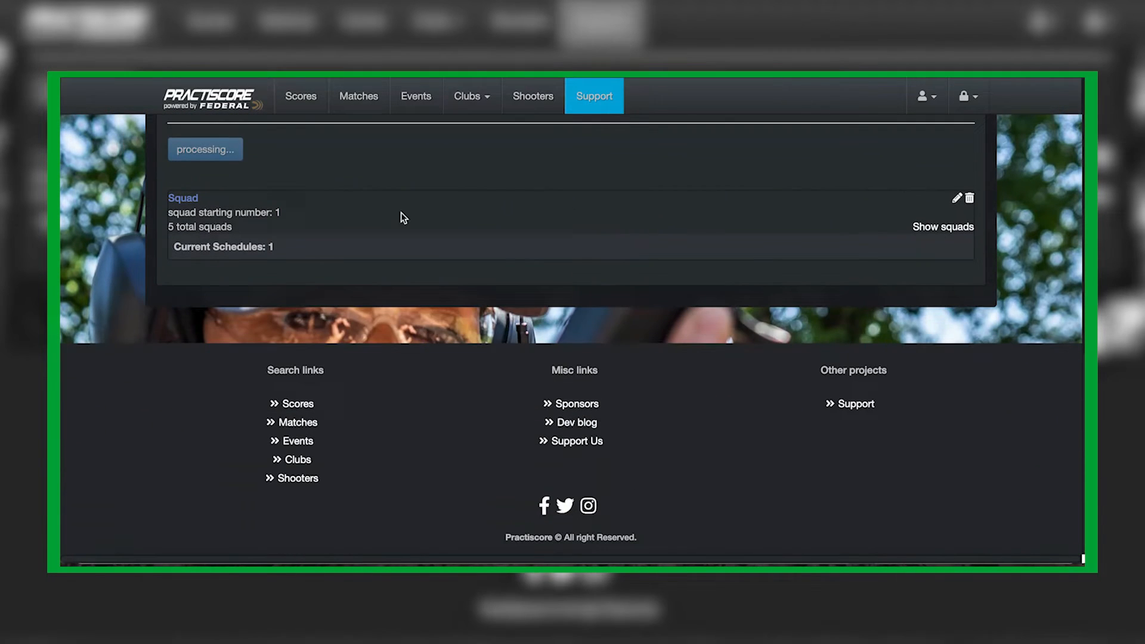
click(943, 226)
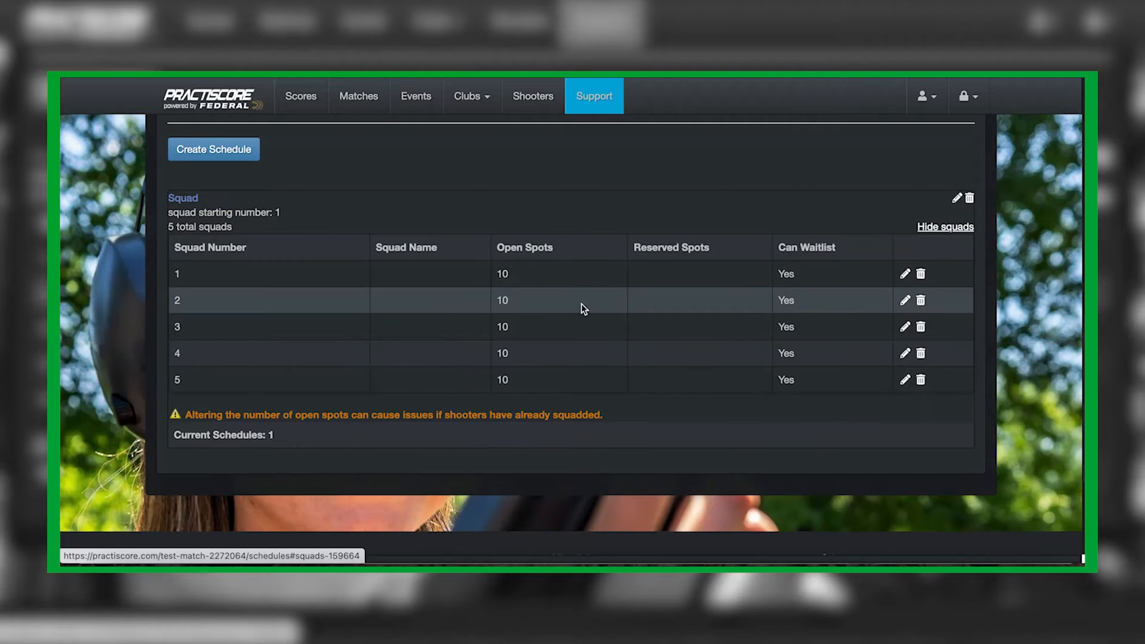
mouse_move(323, 272)
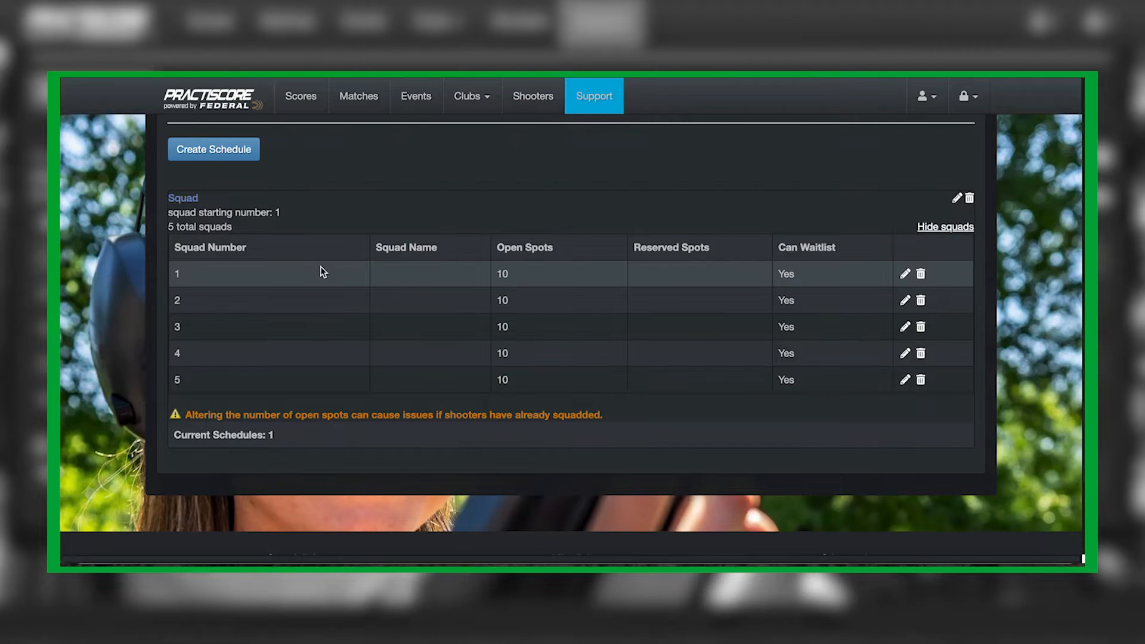
mouse_move(363, 283)
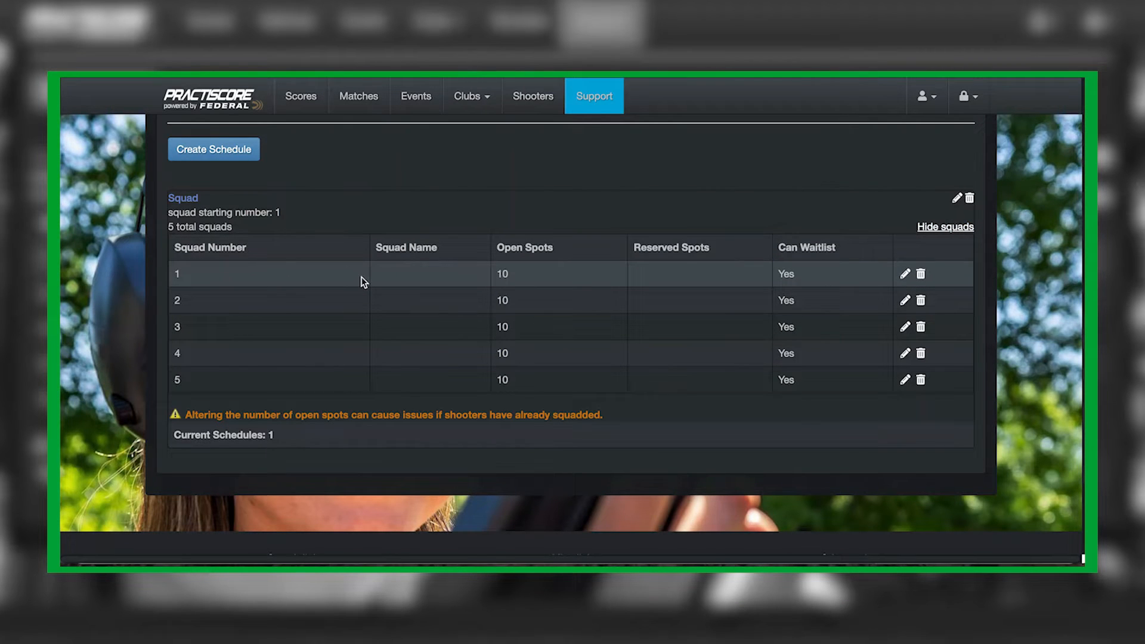
mouse_move(675, 263)
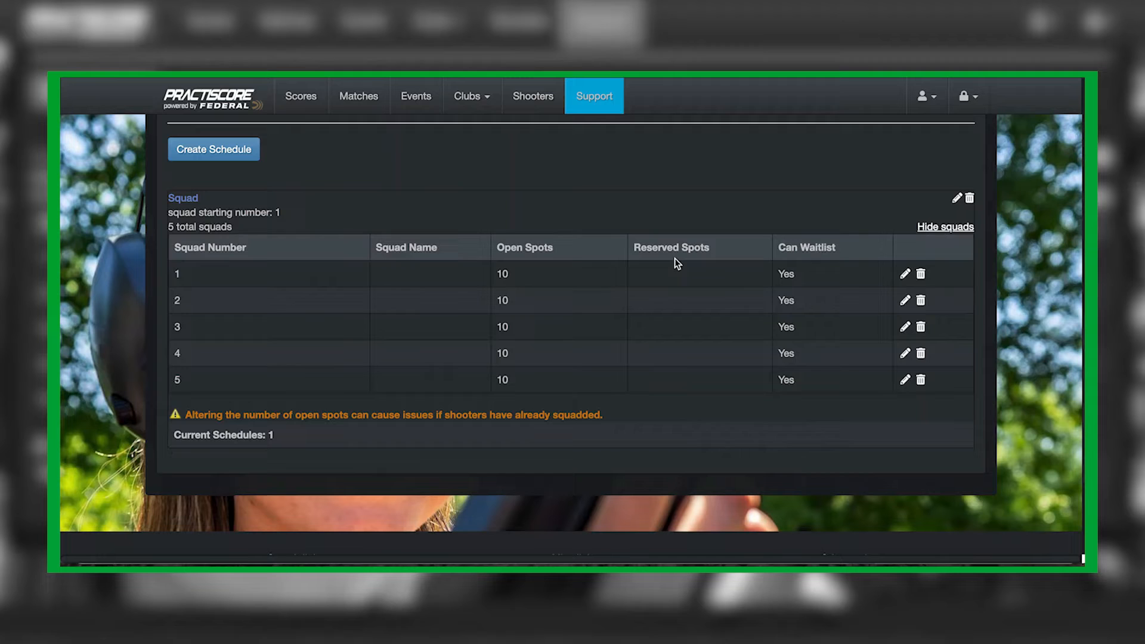
mouse_move(792, 274)
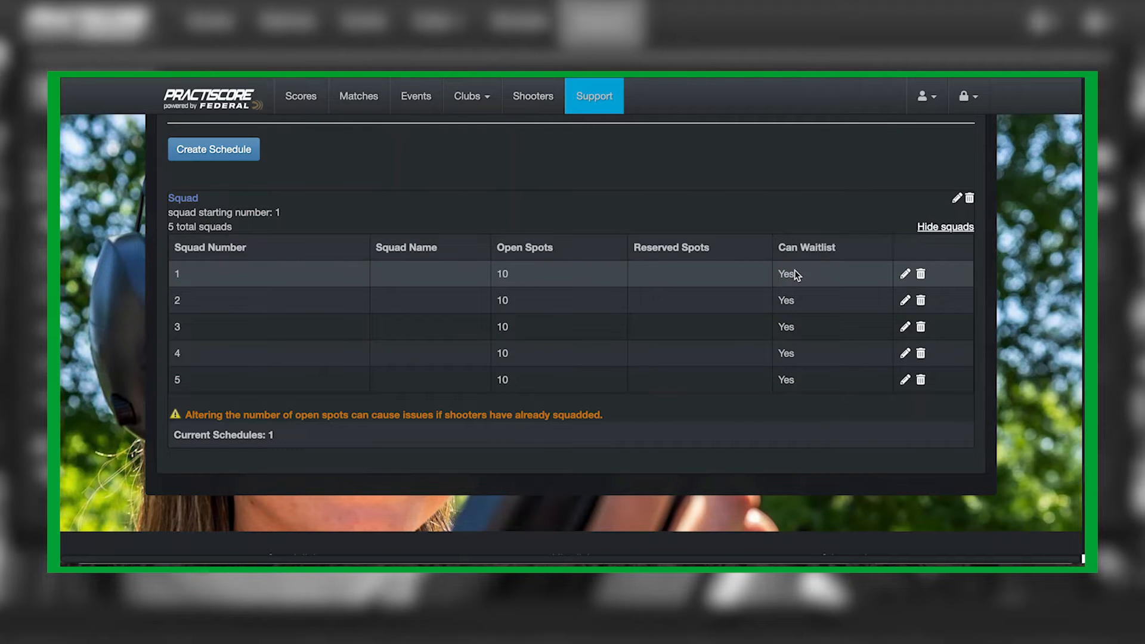
mouse_move(801, 281)
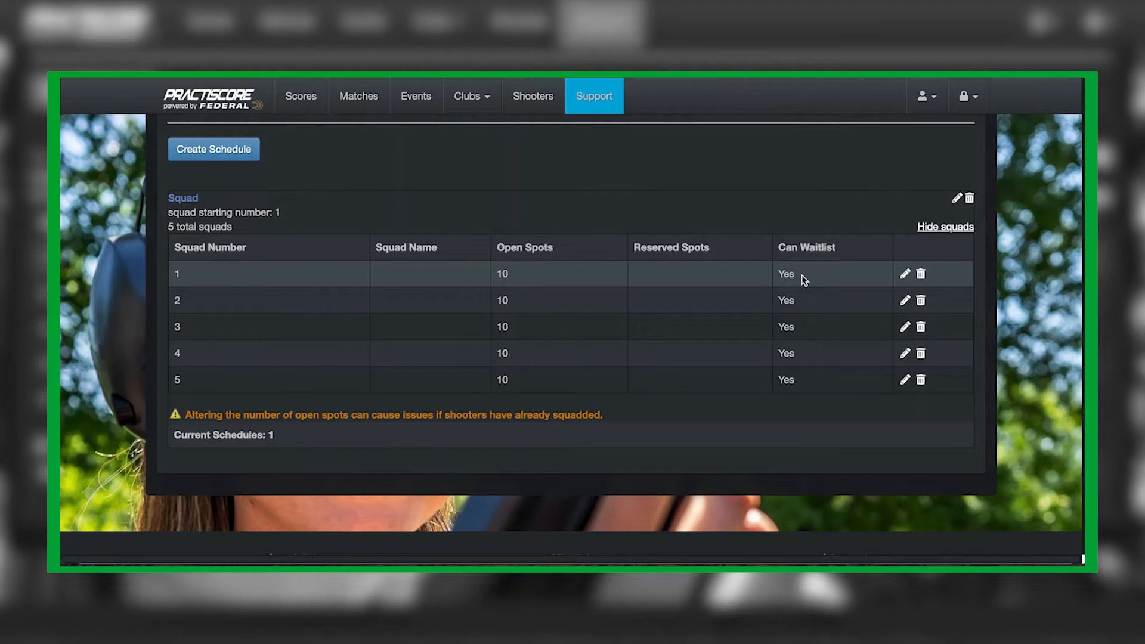
mouse_move(774, 198)
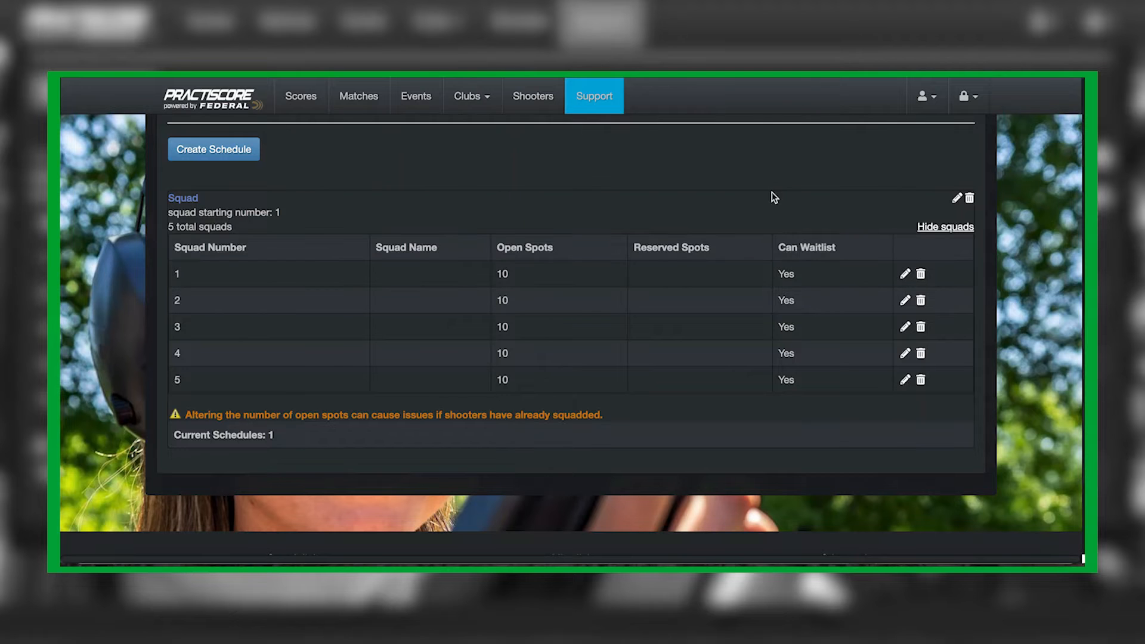
click(214, 149)
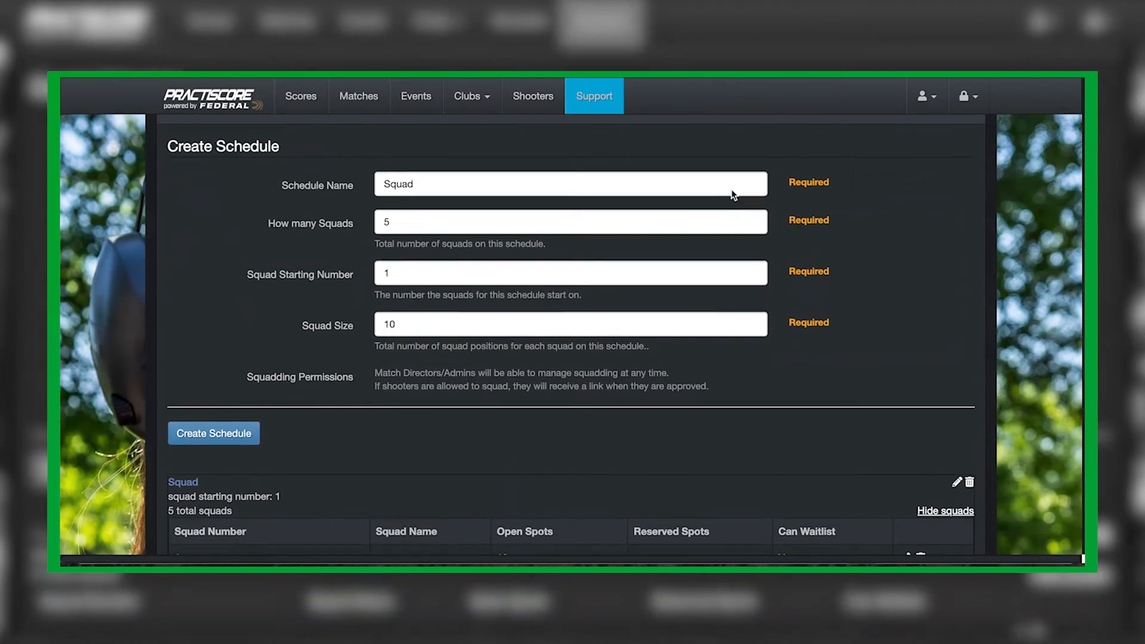
click(468, 96)
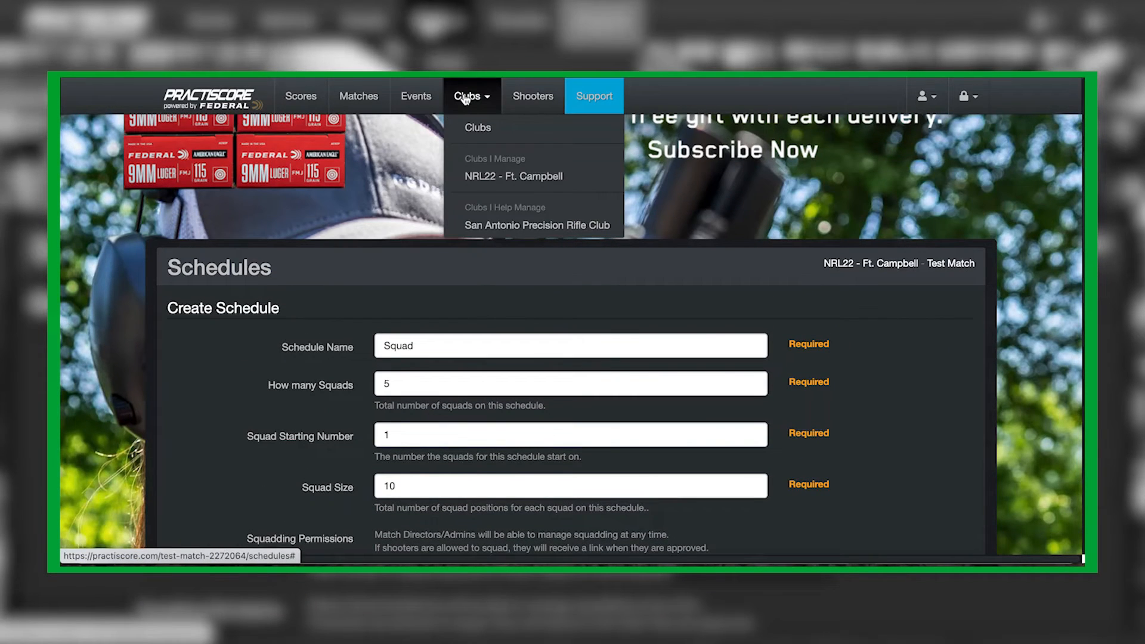
mouse_move(472, 139)
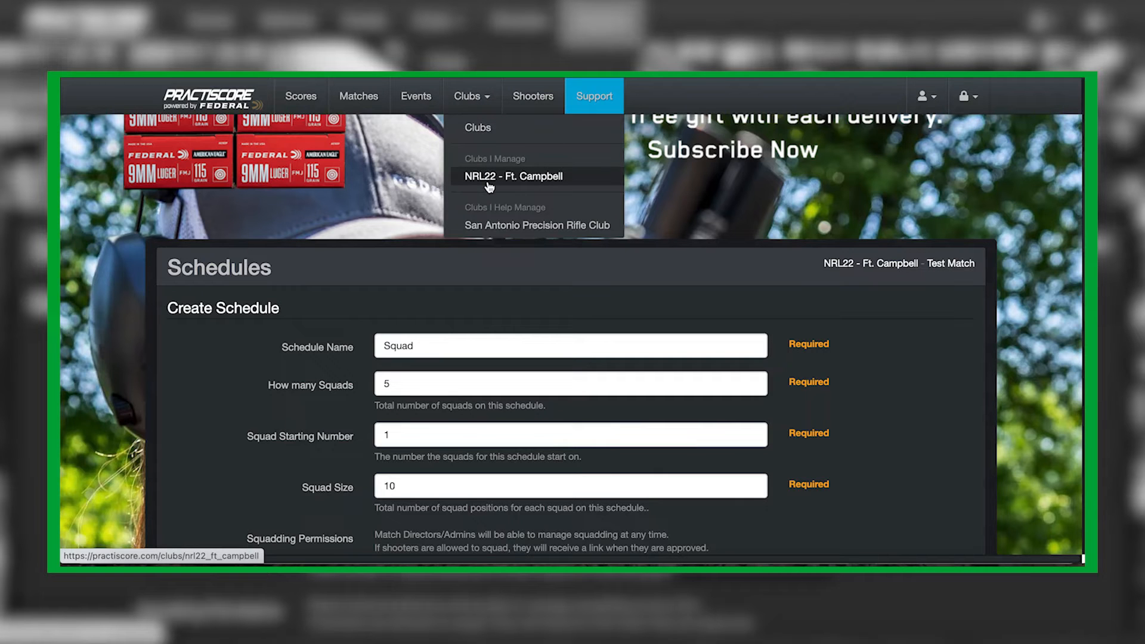
click(513, 176)
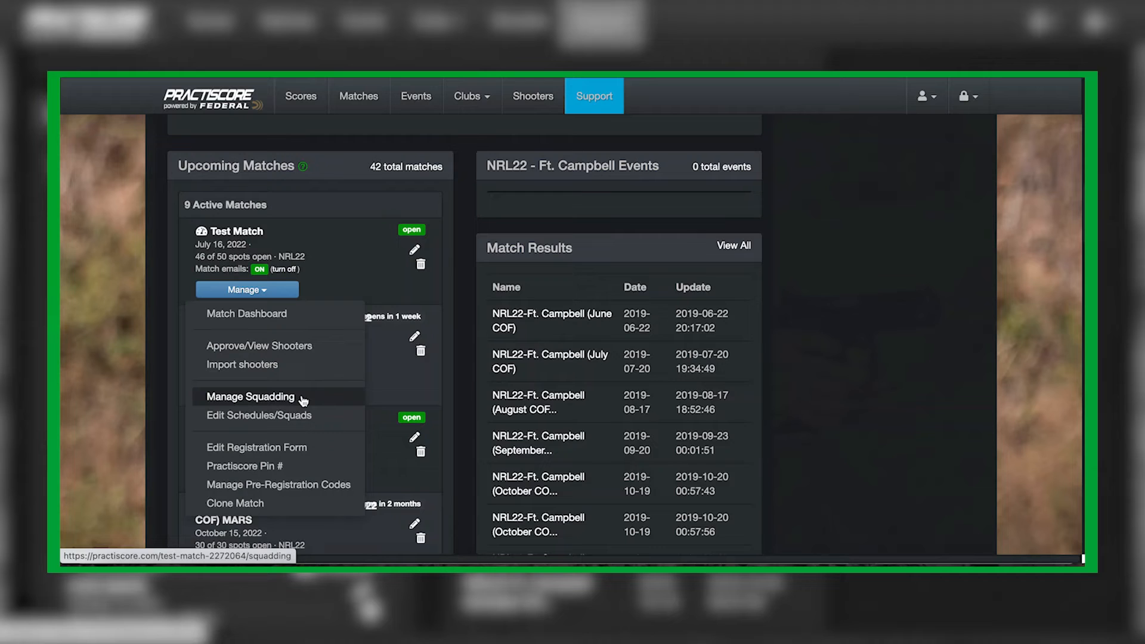
click(250, 396)
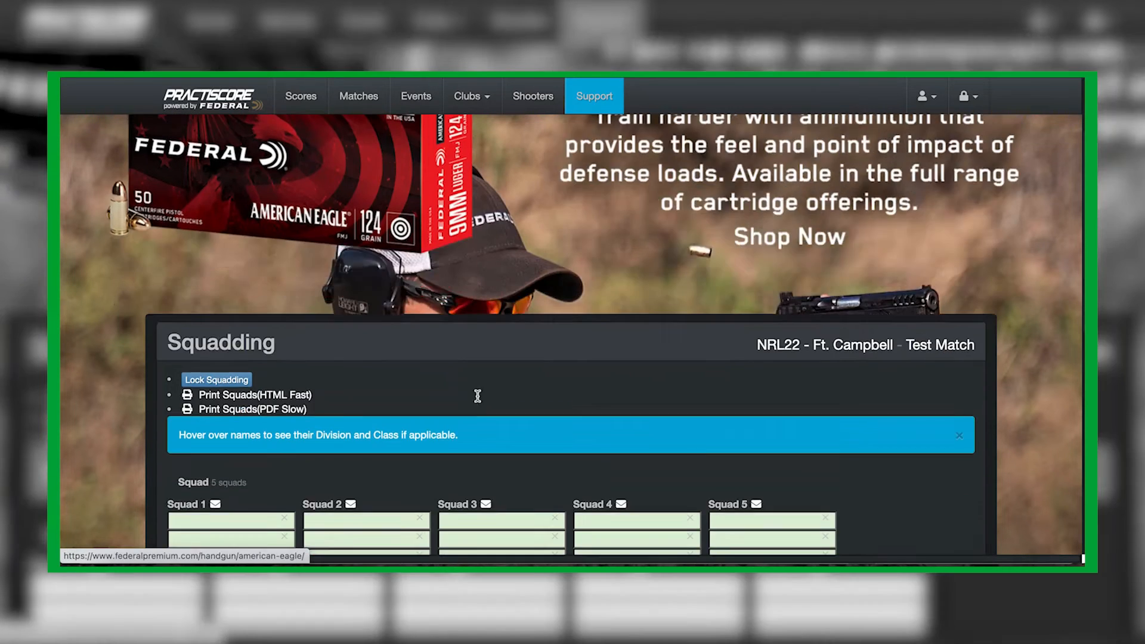
scroll(down, 3)
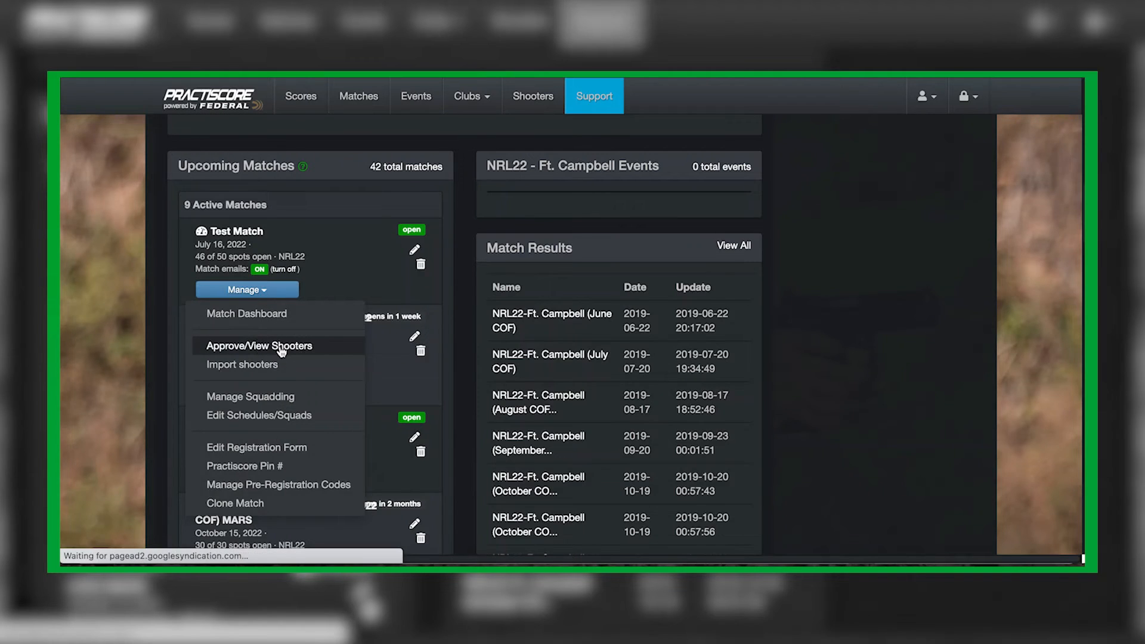
In Approve/View Shooters, put John Smith, Little Doe, Jane Smith, Mike Smith in Squads 1–4.
click(258, 345)
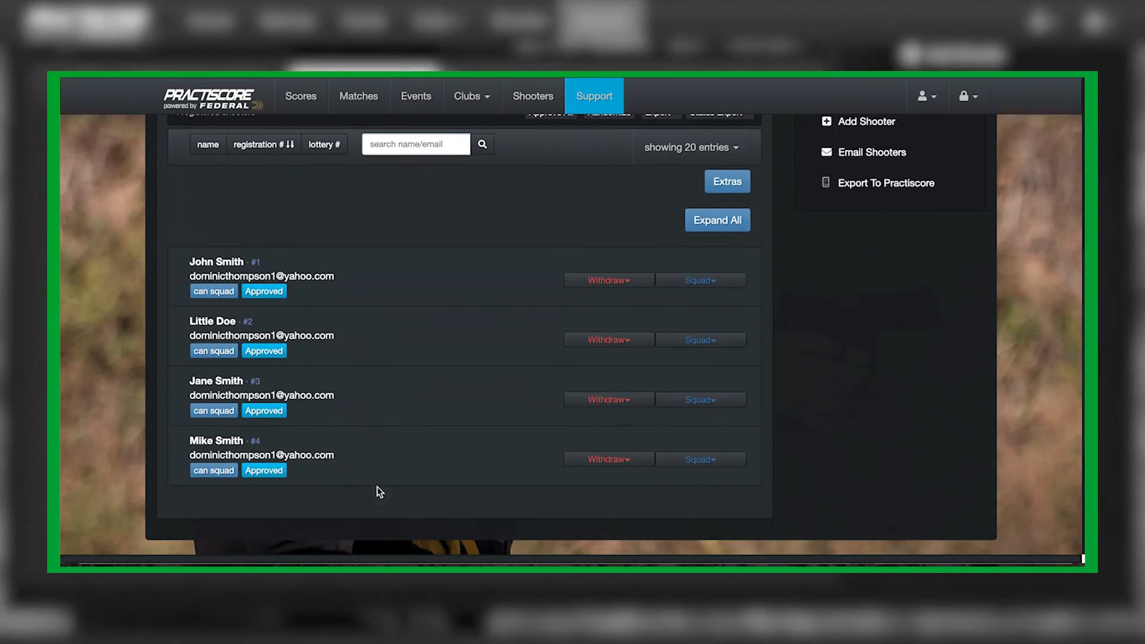
click(698, 198)
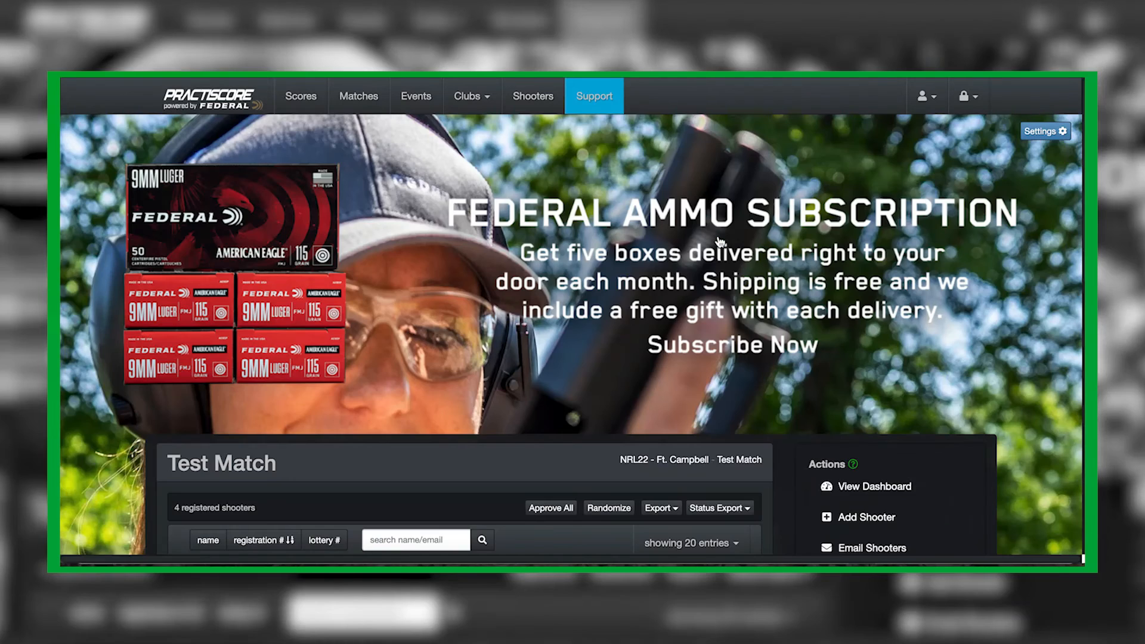
scroll(down, 3)
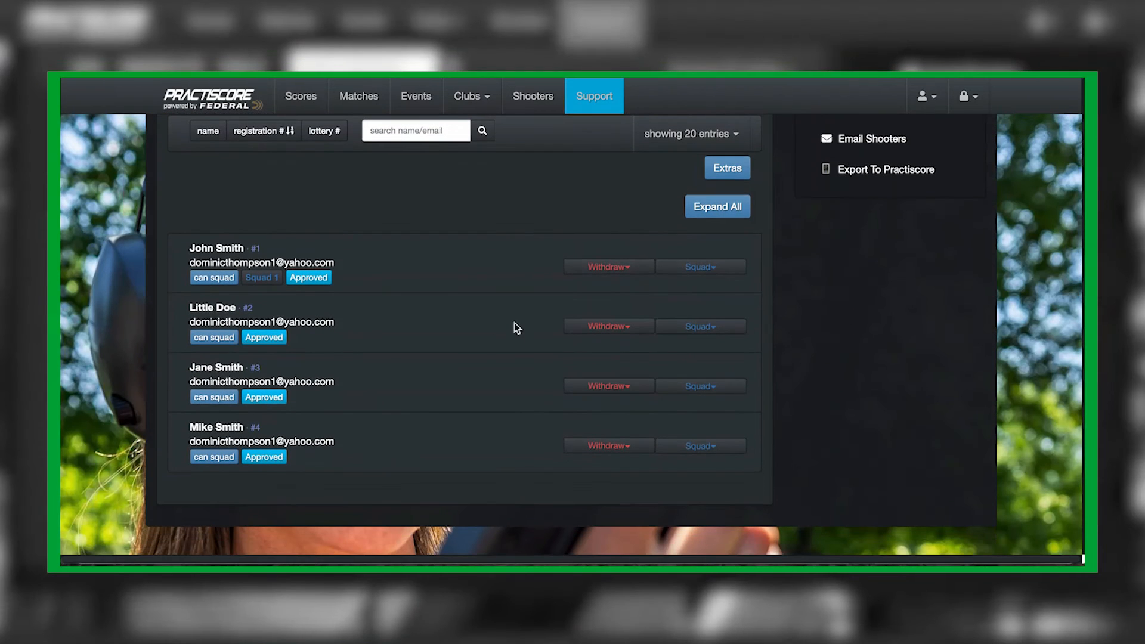
mouse_move(261, 277)
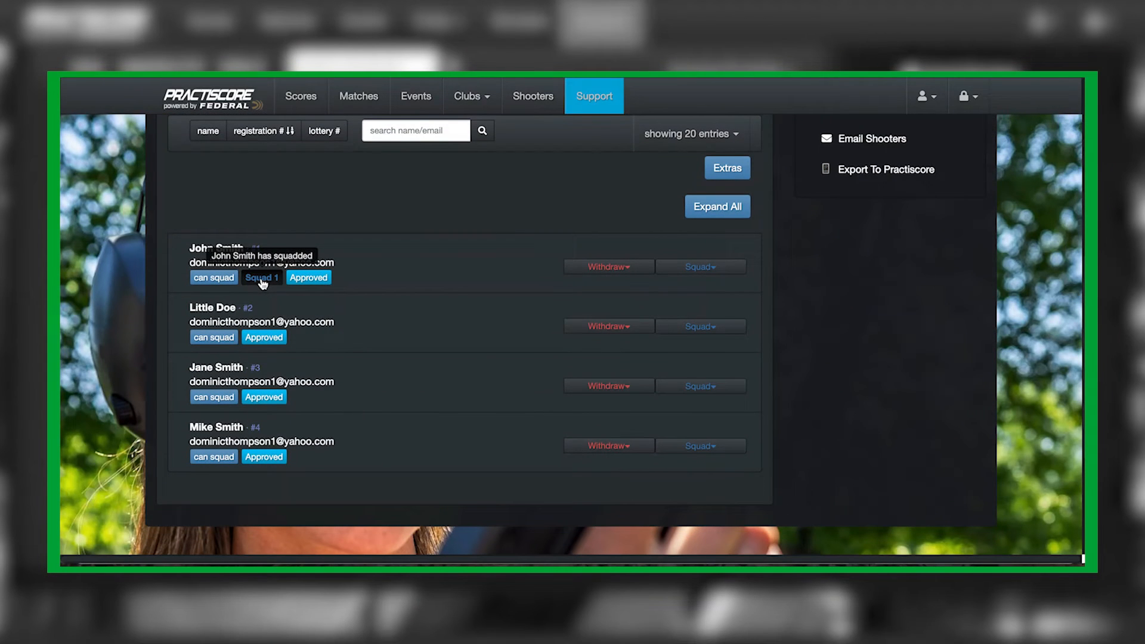
click(699, 326)
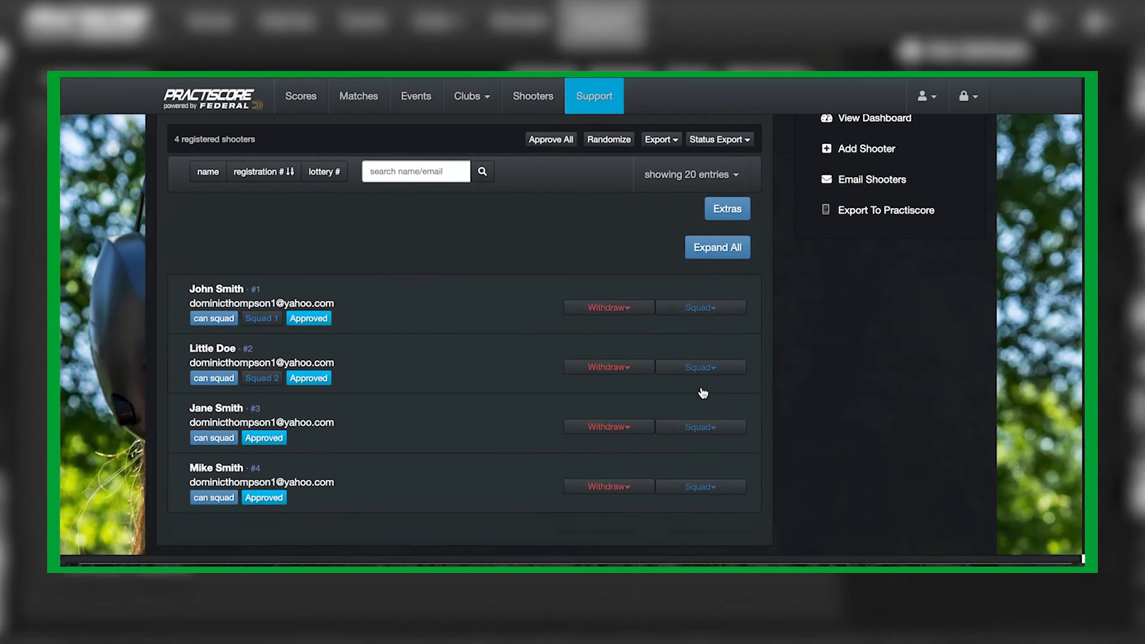
click(699, 427)
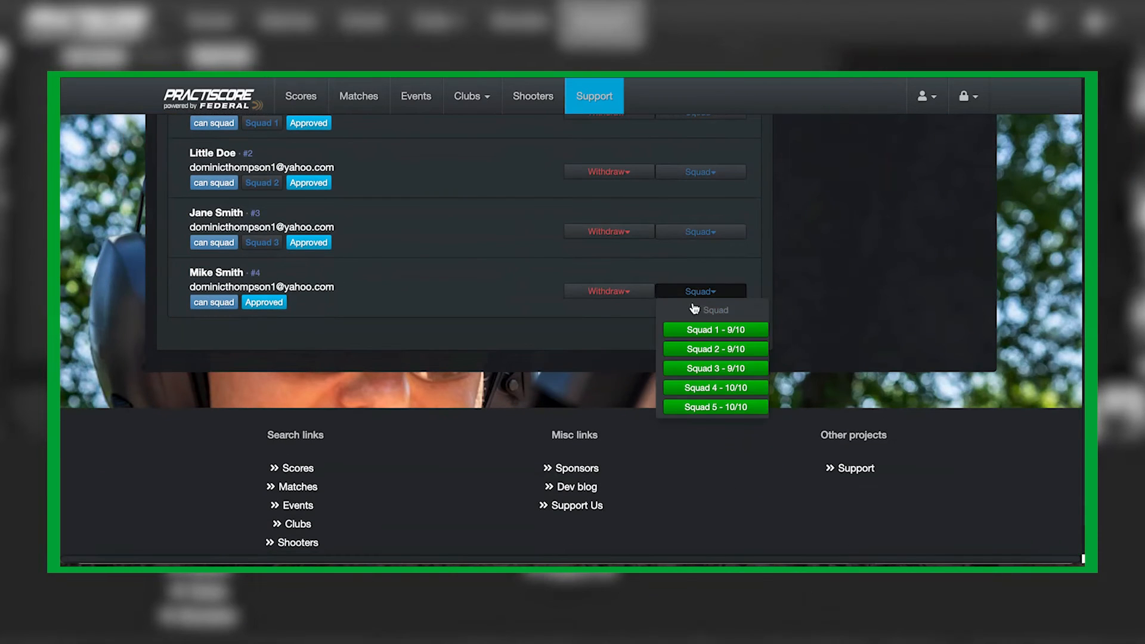
click(715, 387)
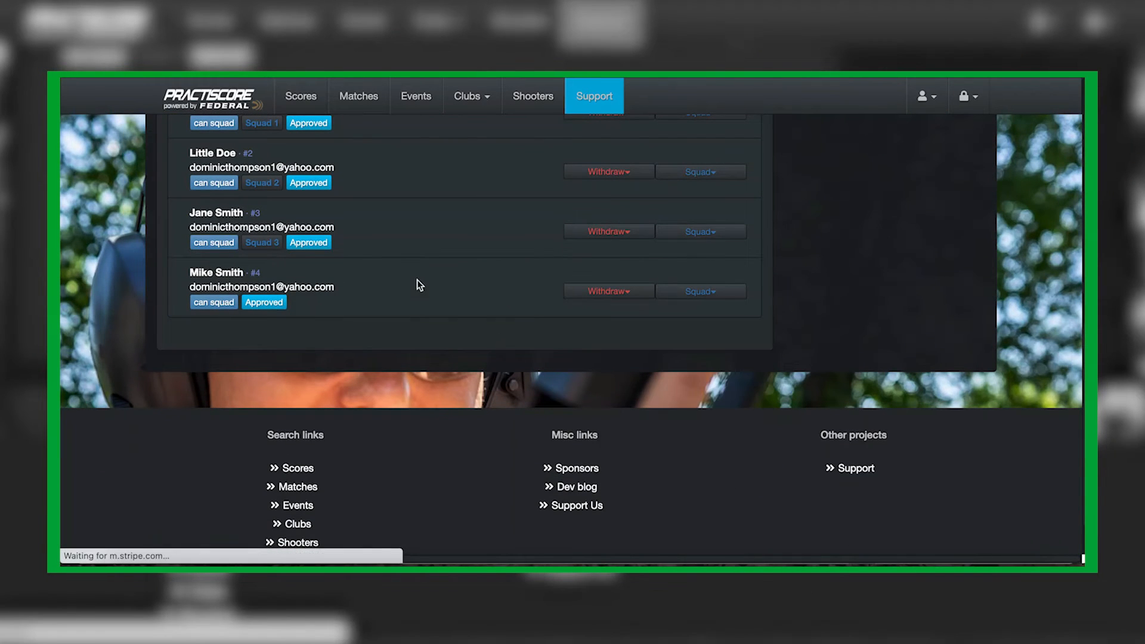
click(468, 96)
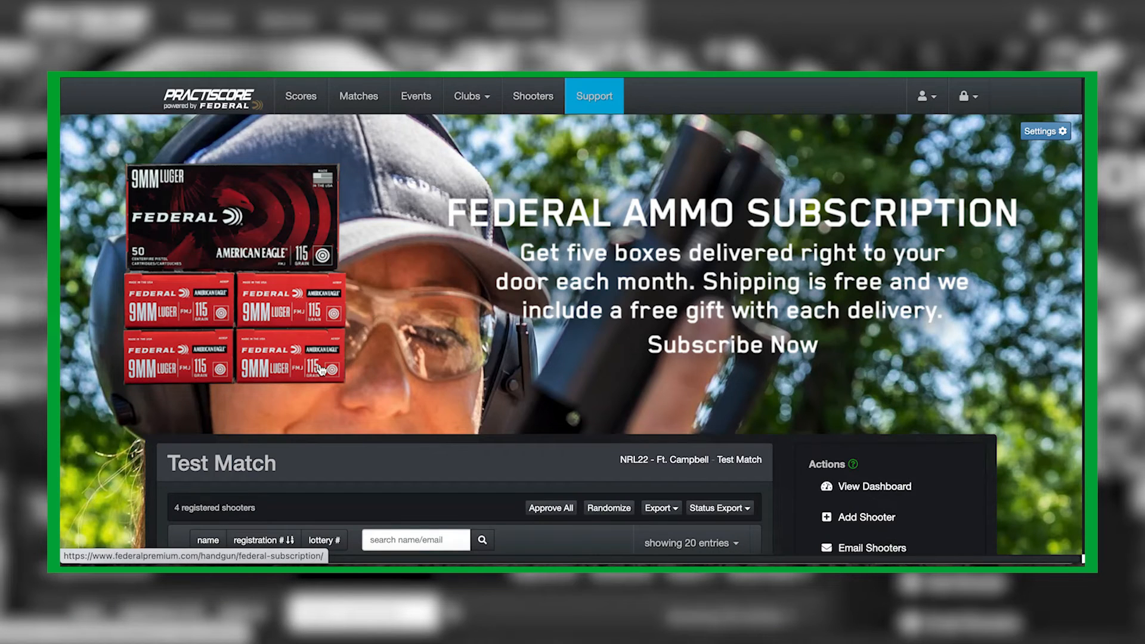
click(874, 487)
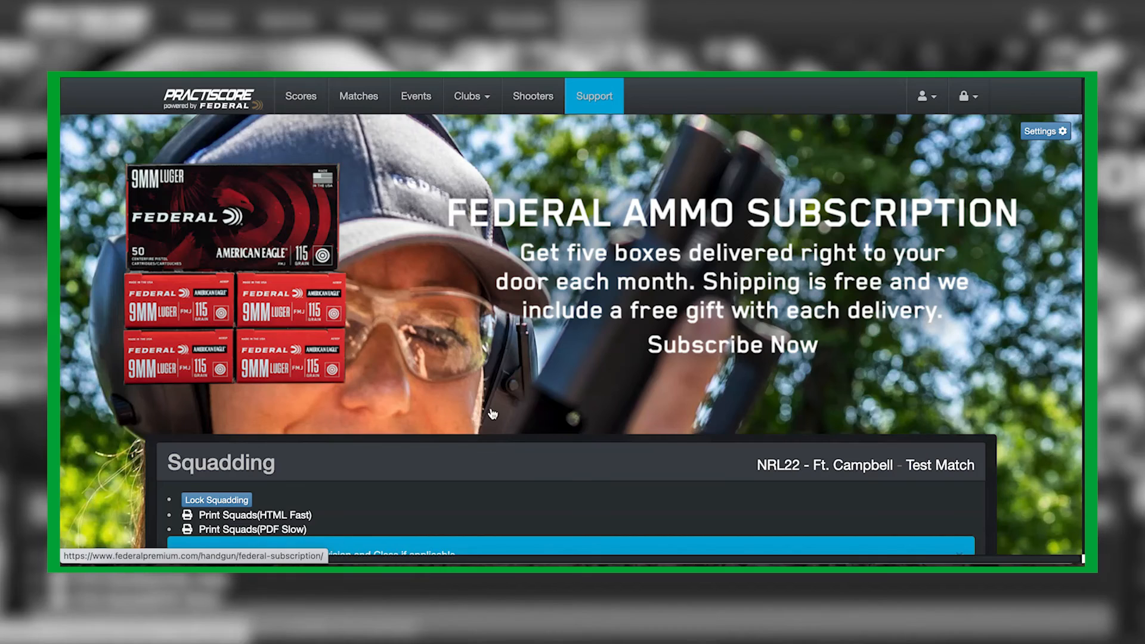
scroll(down, 3)
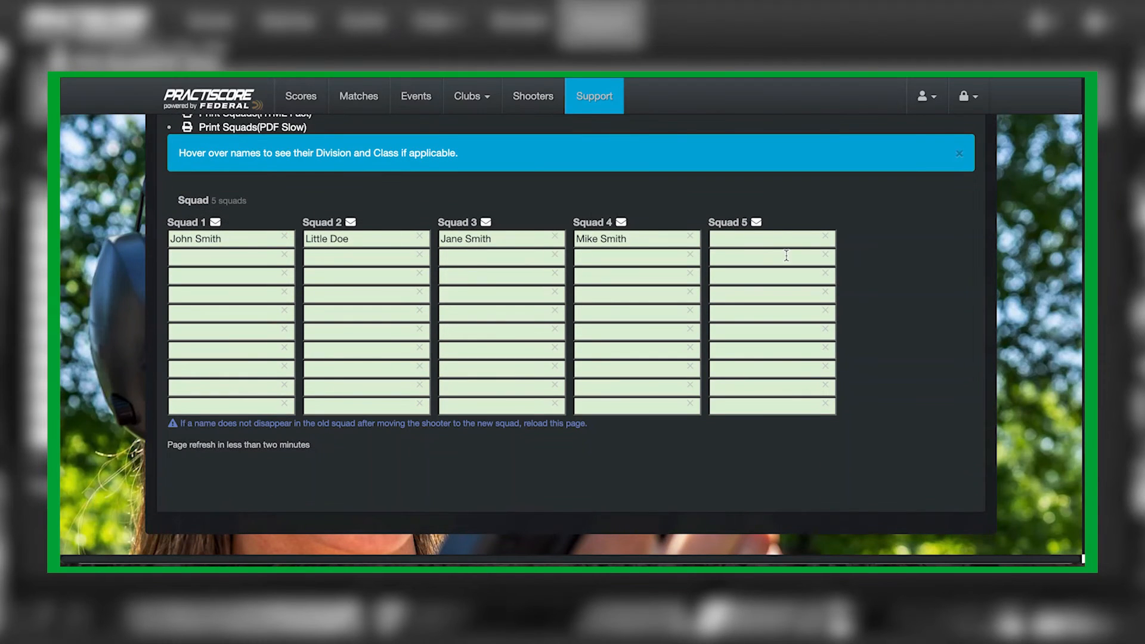
click(230, 256)
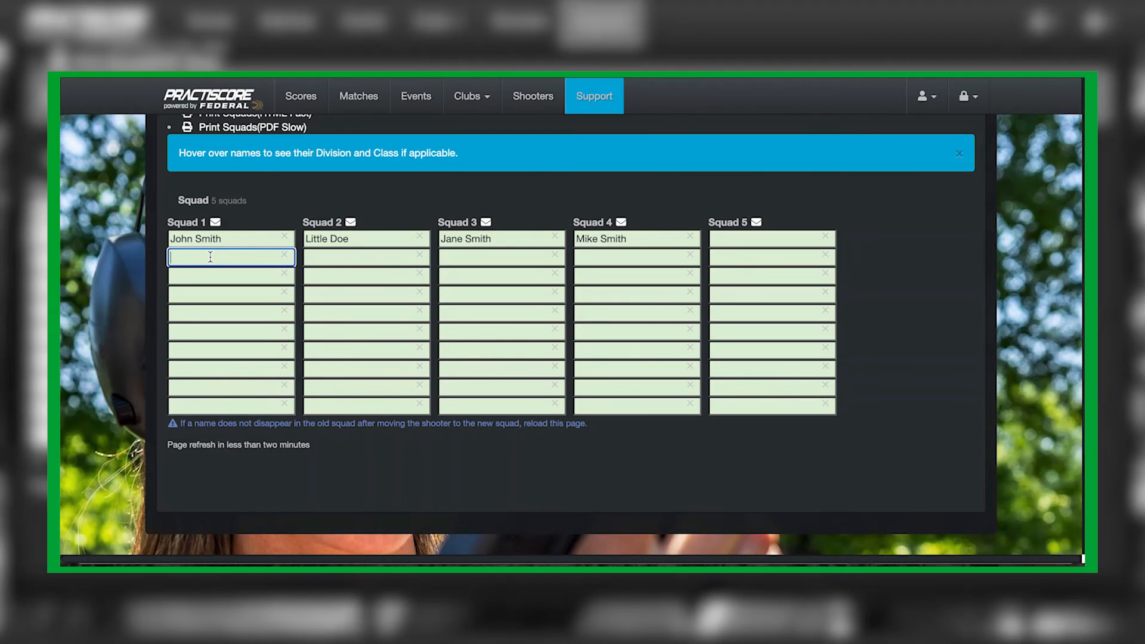
text(Mike S)
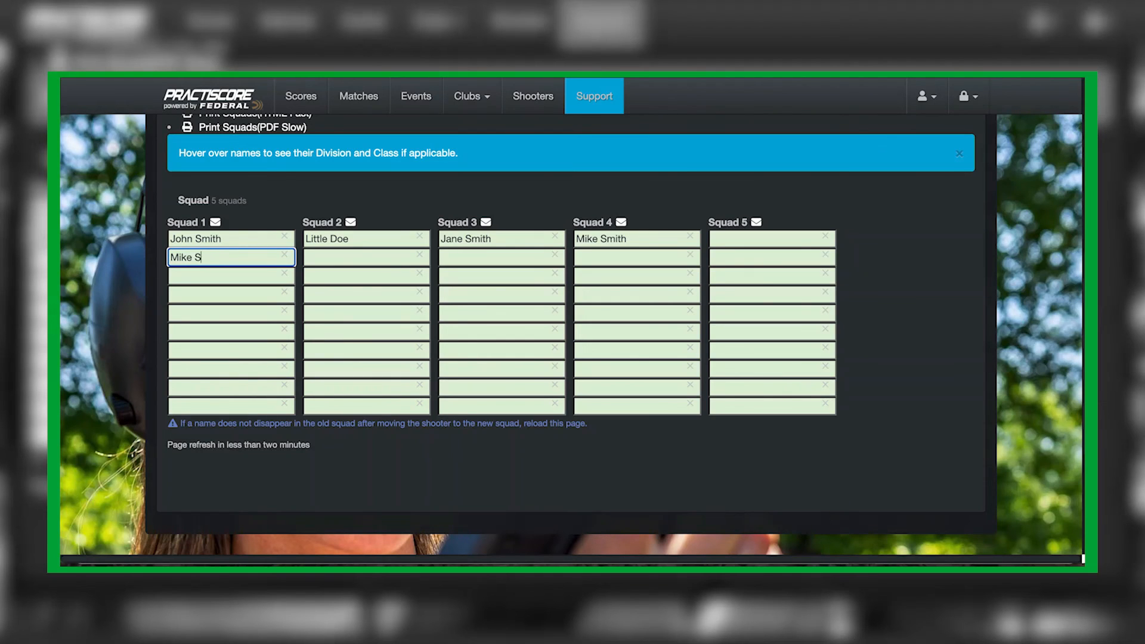
text(mith)
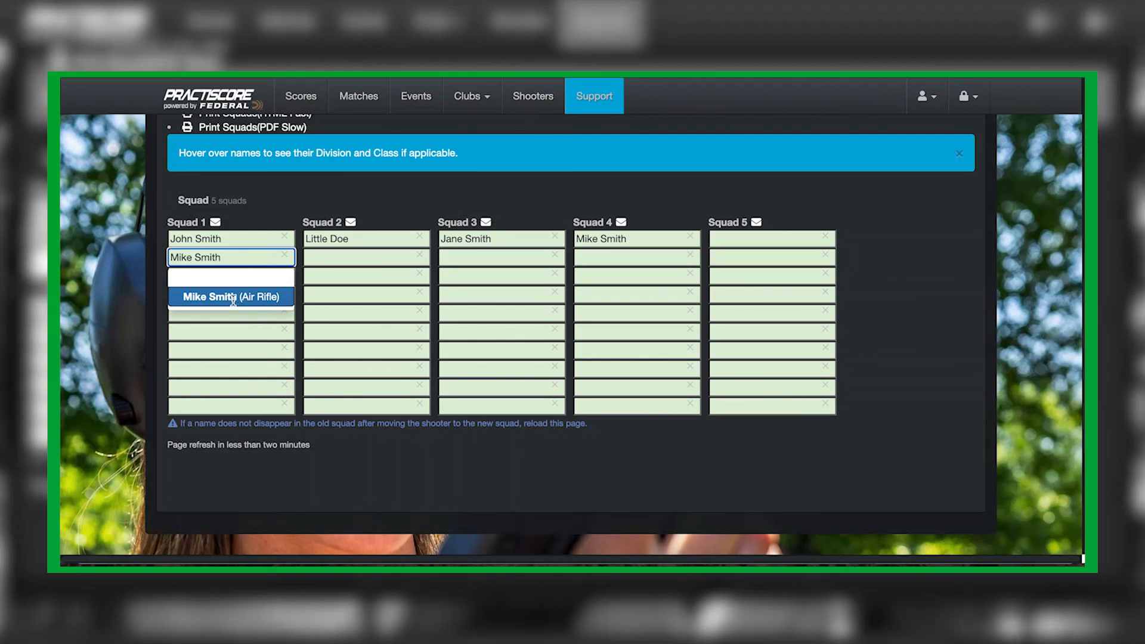
click(230, 296)
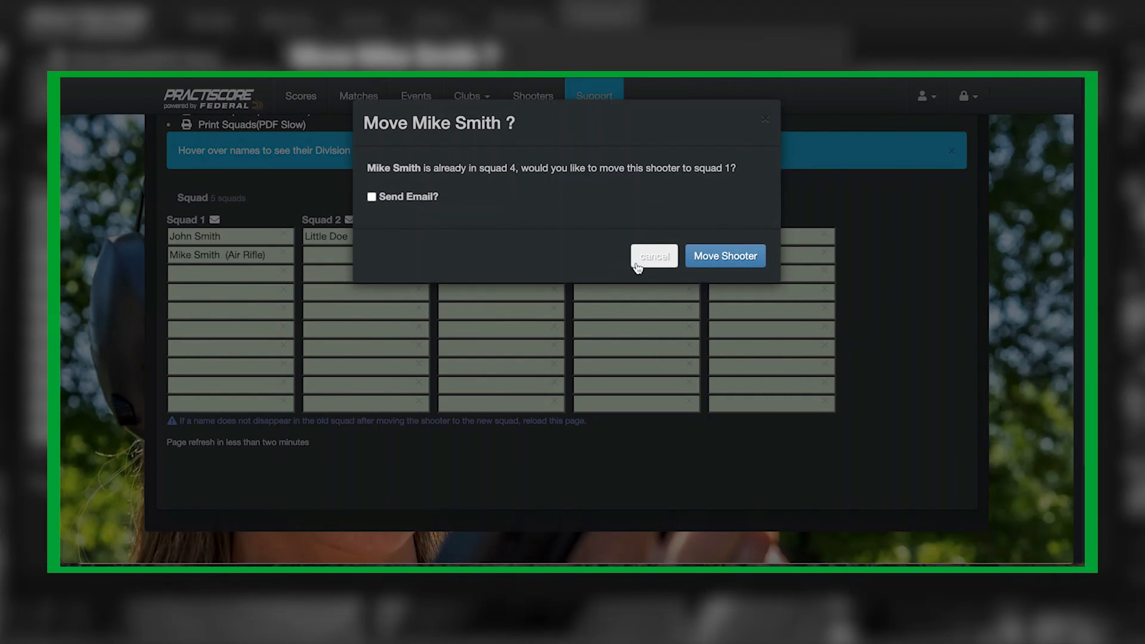
mouse_move(523, 179)
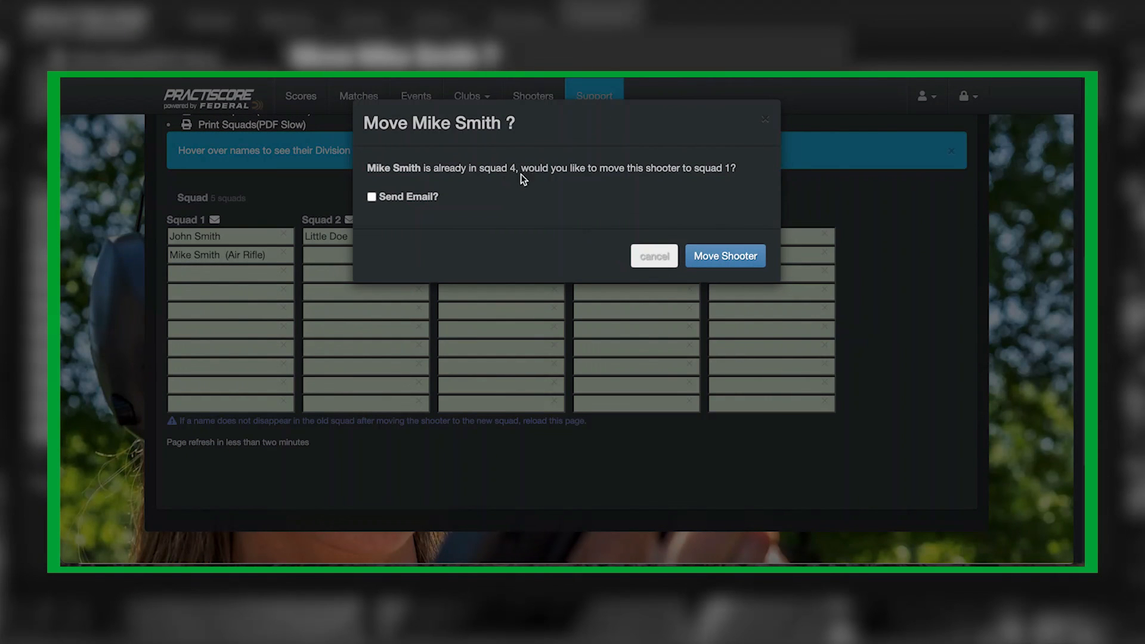
mouse_move(440, 192)
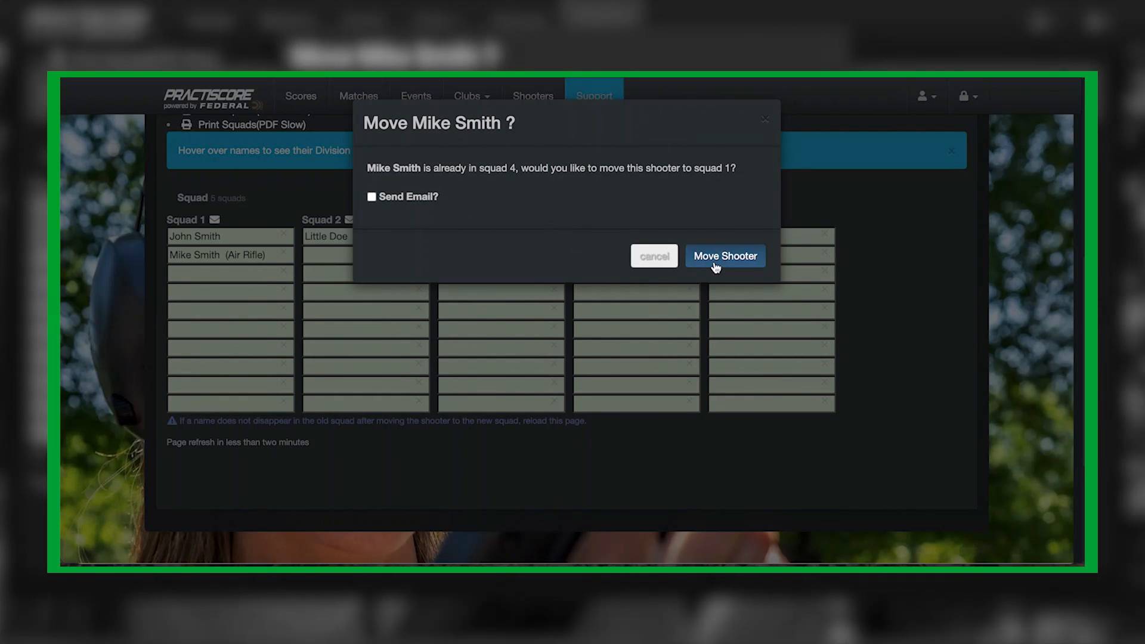
click(371, 197)
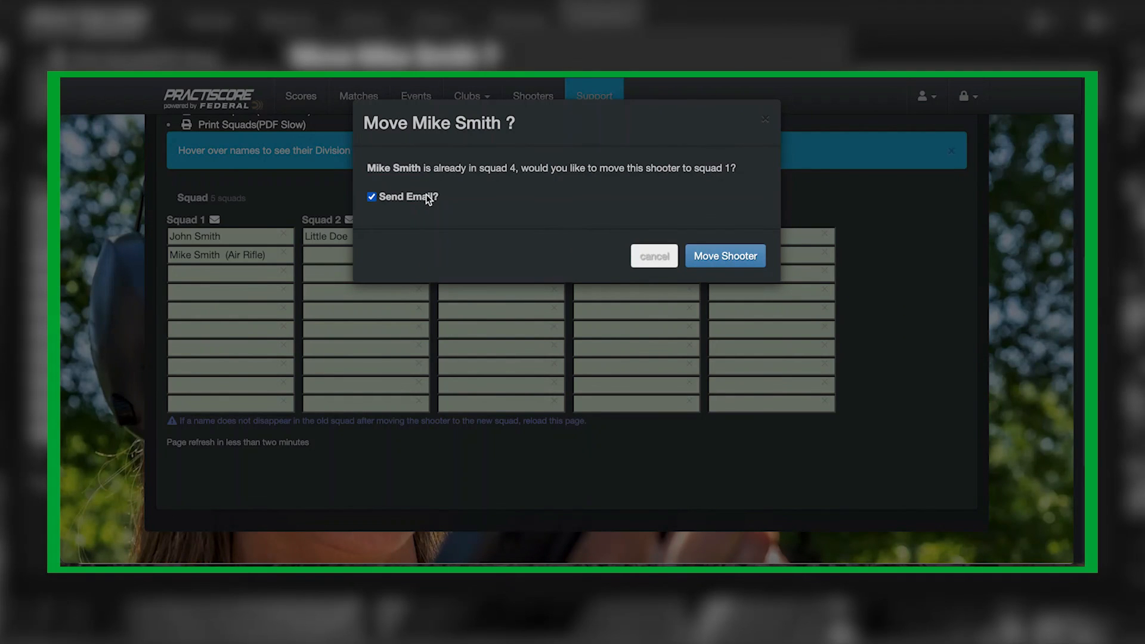
mouse_move(677, 263)
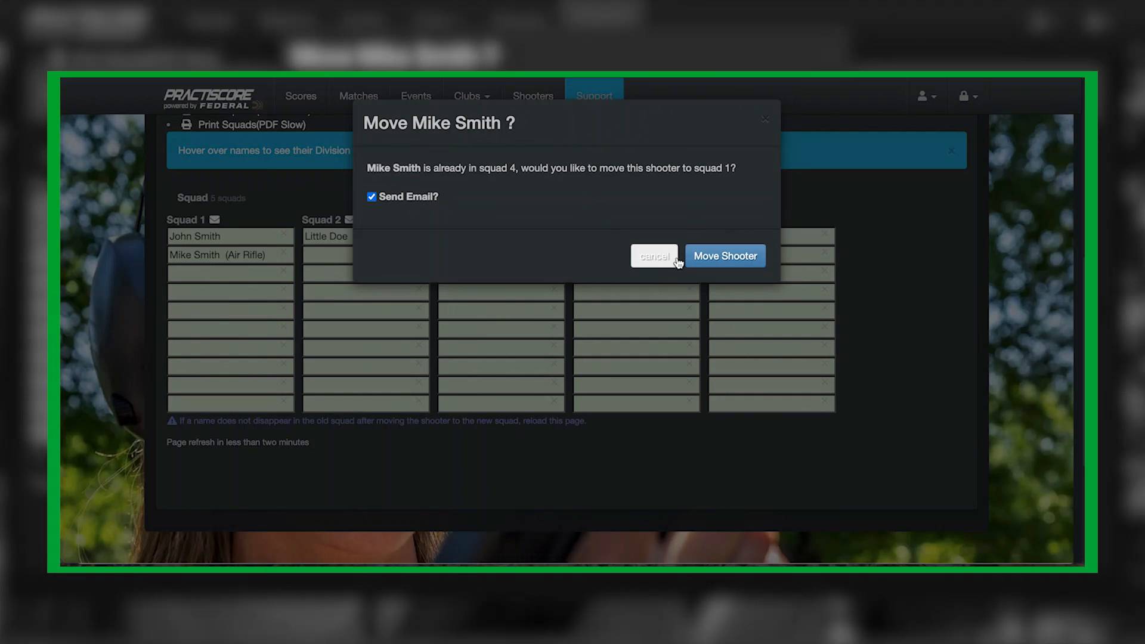
click(724, 256)
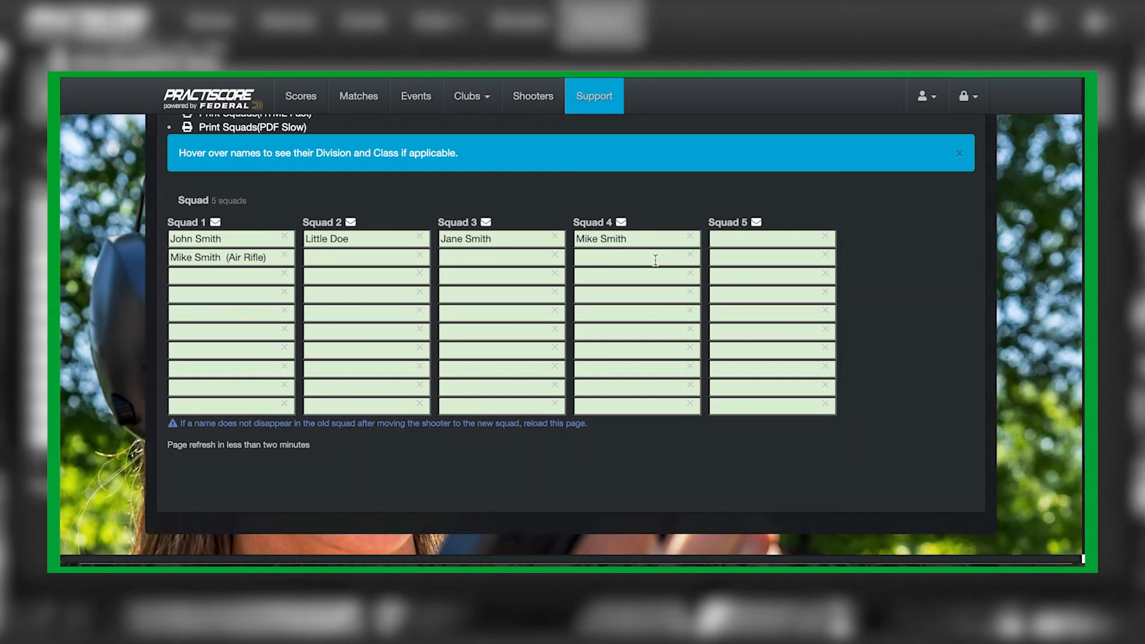